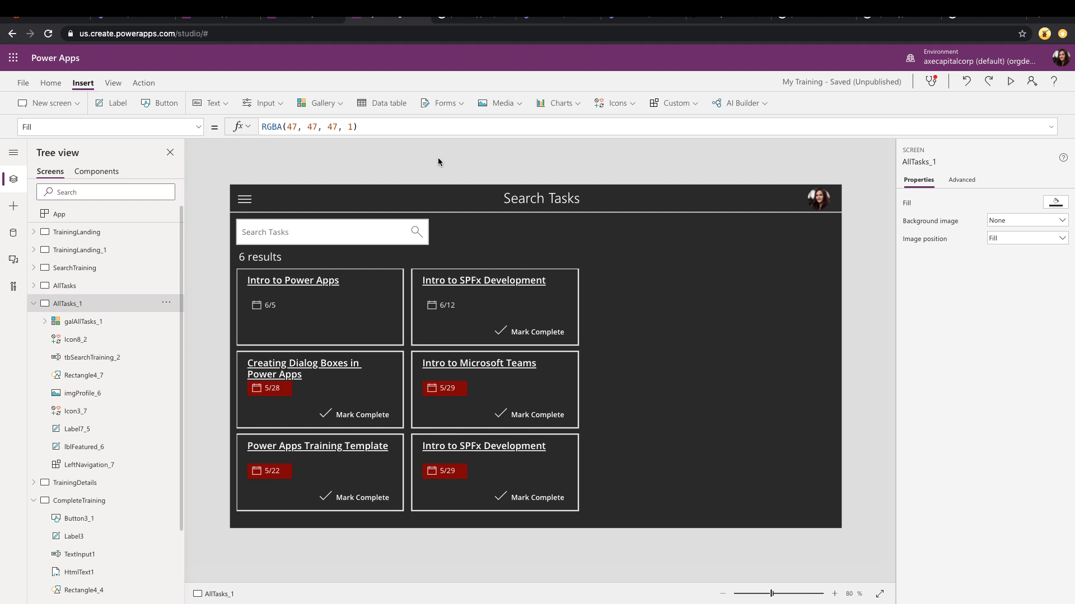
pyautogui.moveTo(1010, 80)
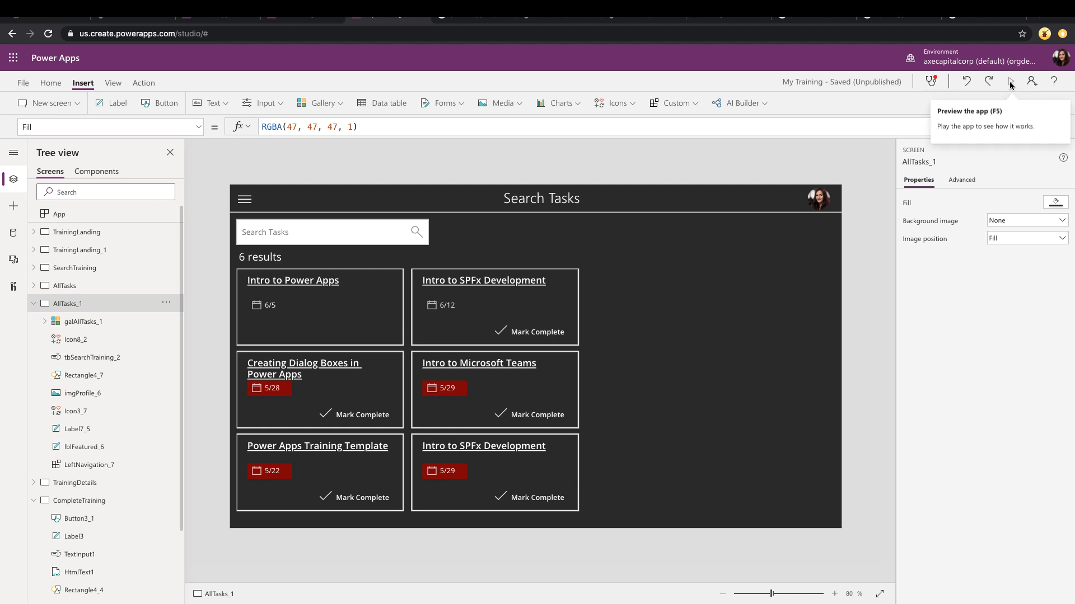
# Preview the app, try searching tasks for 'creat', then close the preview.
pyautogui.click(1009, 81)
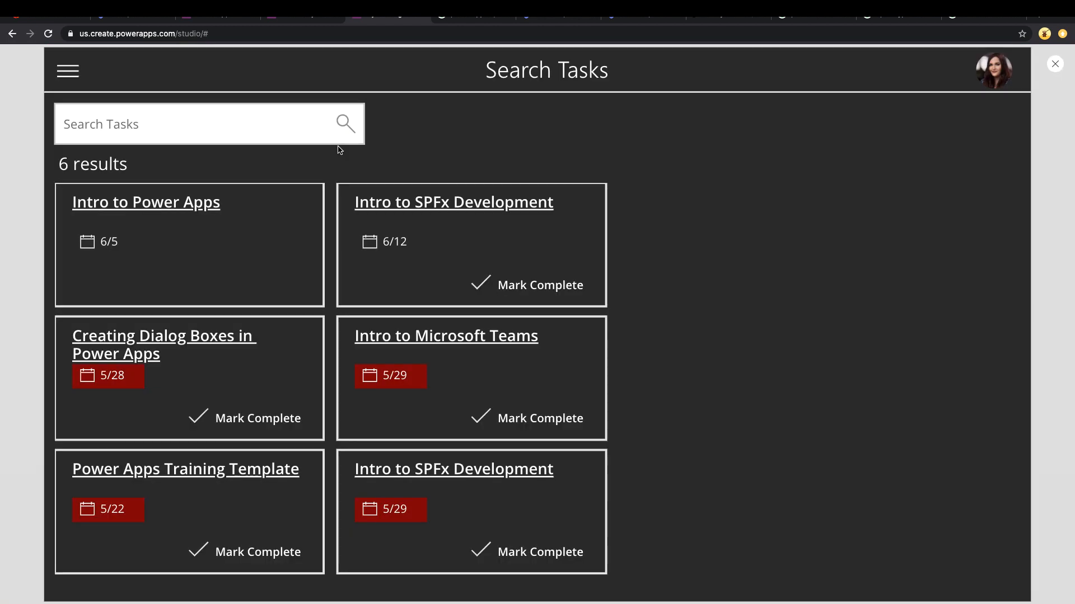
pyautogui.click(206, 124)
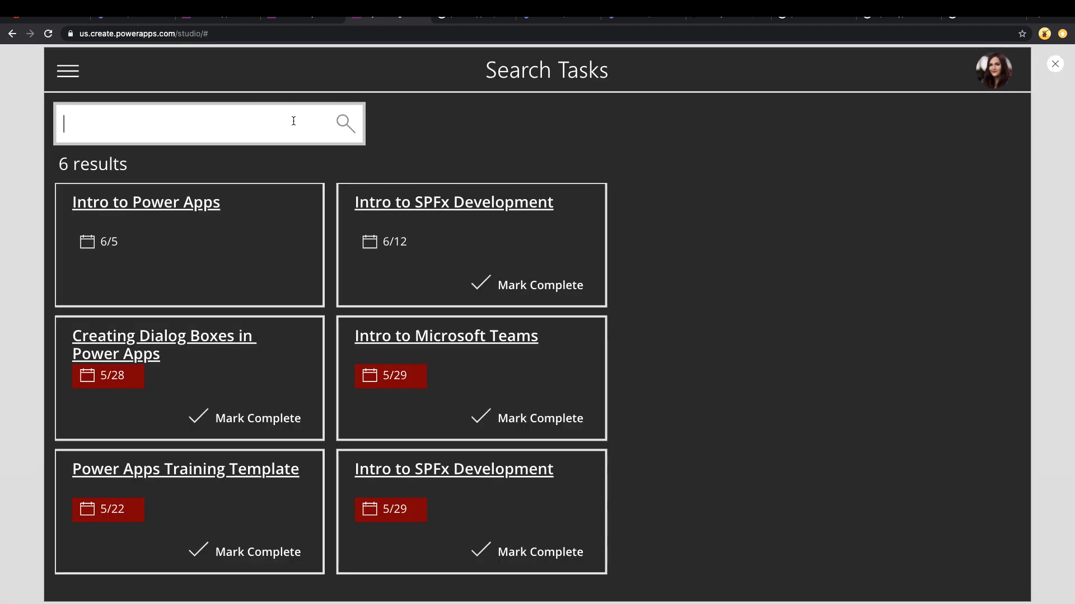
pyautogui.write('crea')
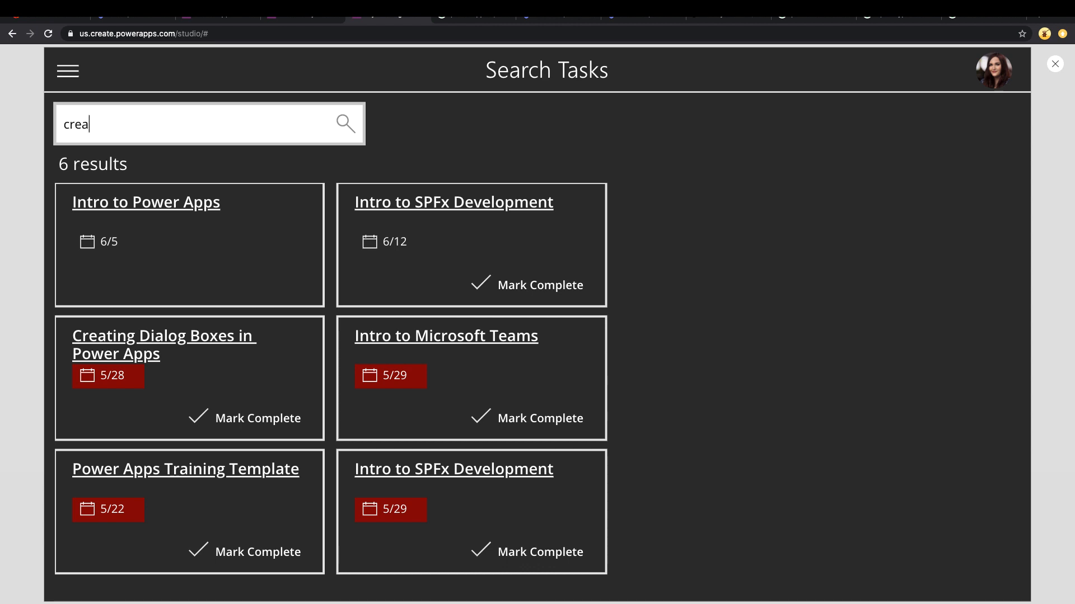
pyautogui.write('t')
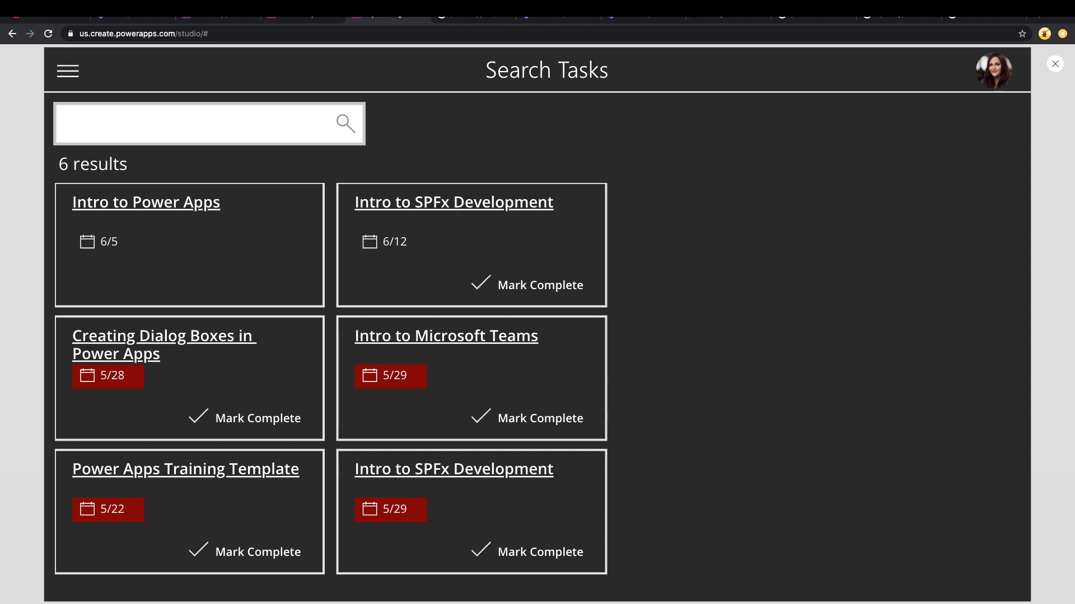
pyautogui.click(206, 123)
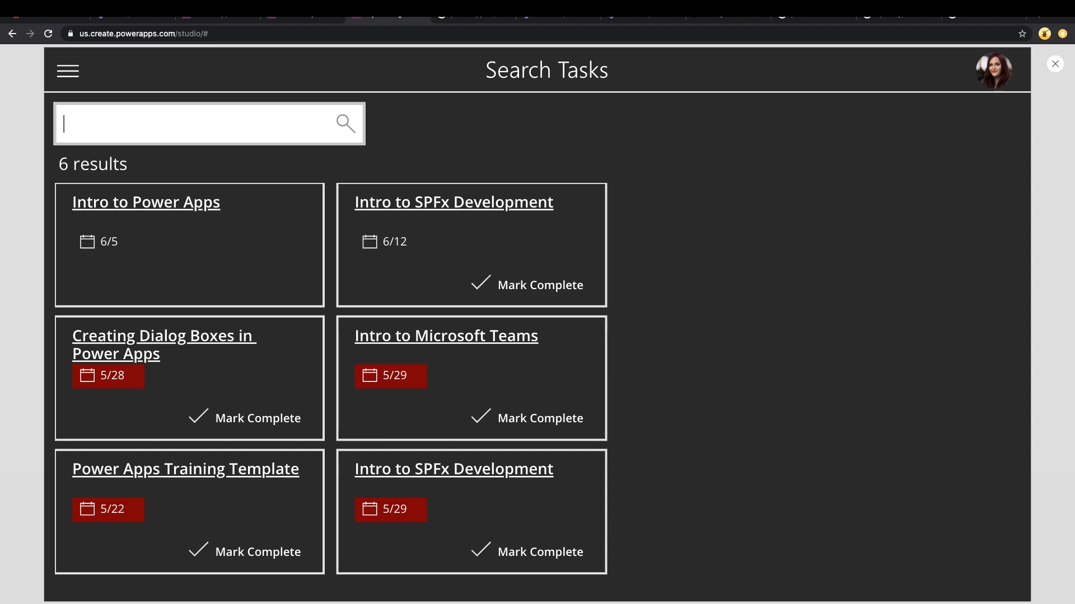
pyautogui.moveTo(1054, 64)
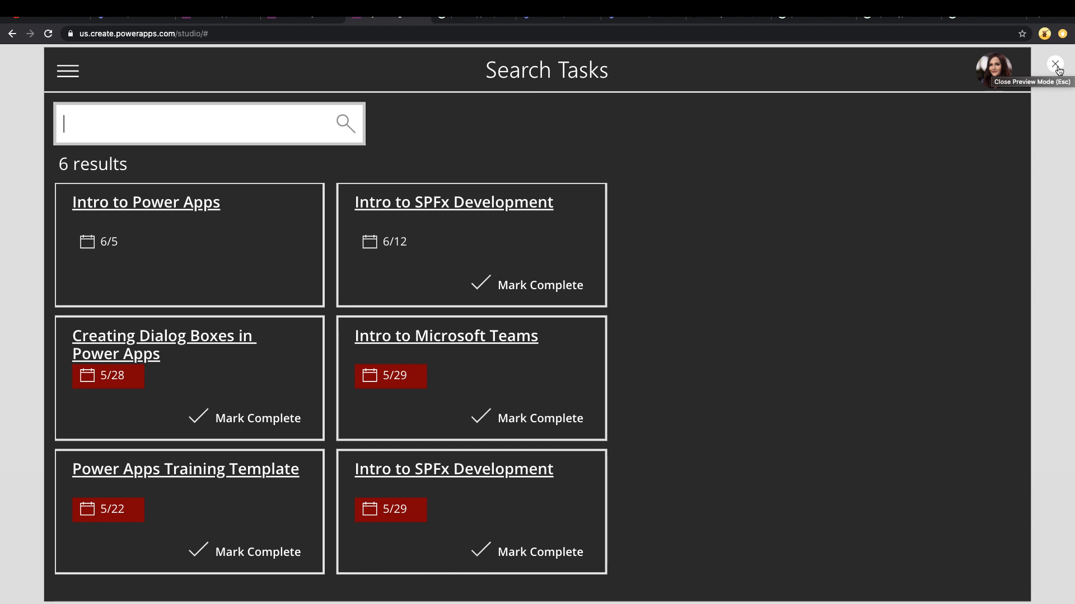
pyautogui.click(1054, 65)
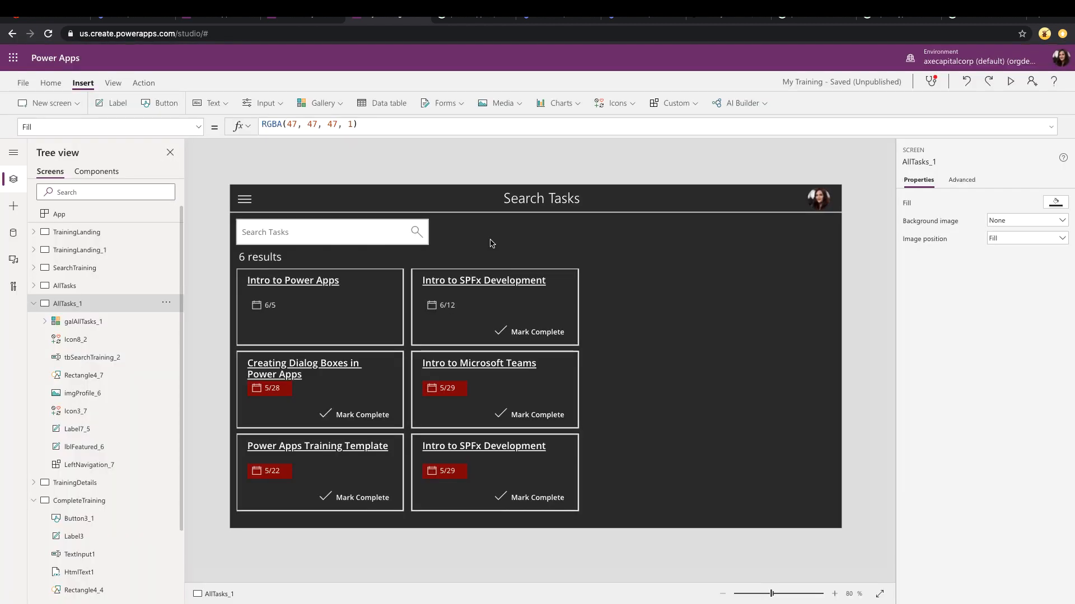
pyautogui.moveTo(320, 103)
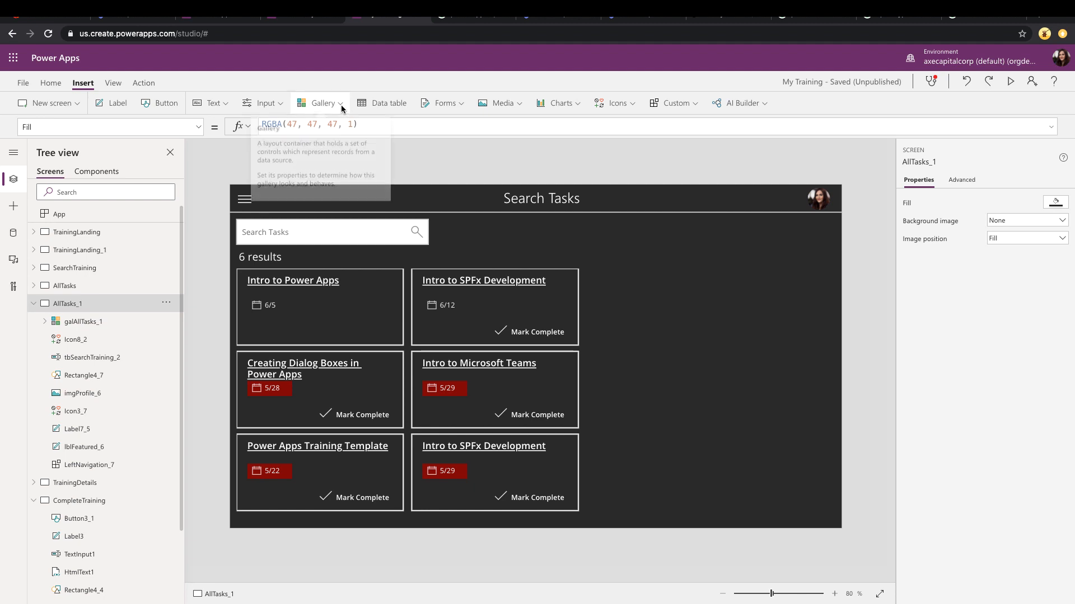
pyautogui.moveTo(298, 116)
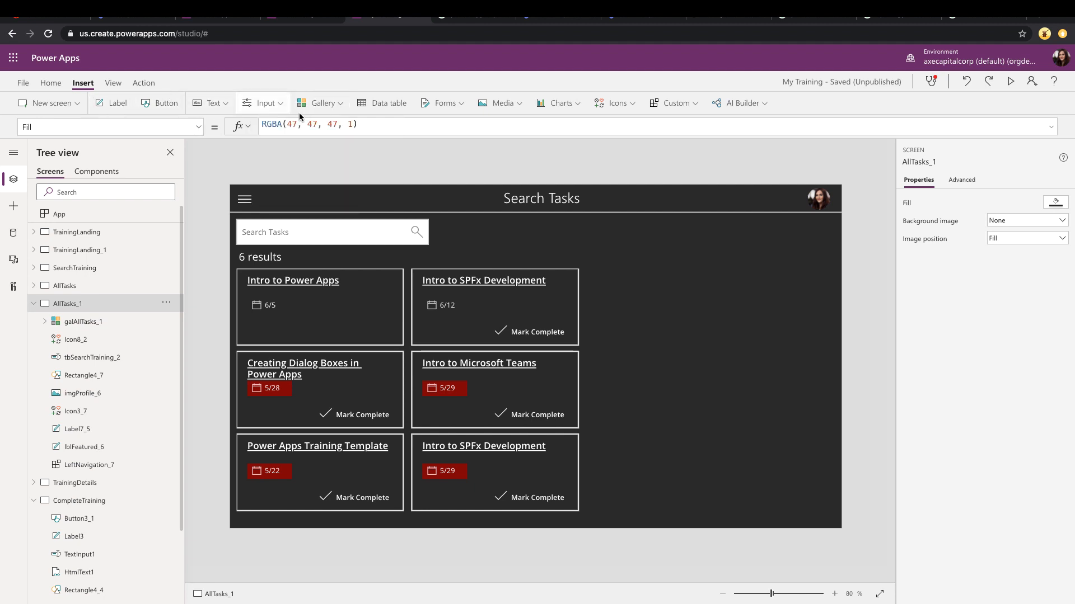
# Insert a blank horizontal gallery and widen it beside the search box.
pyautogui.click(319, 103)
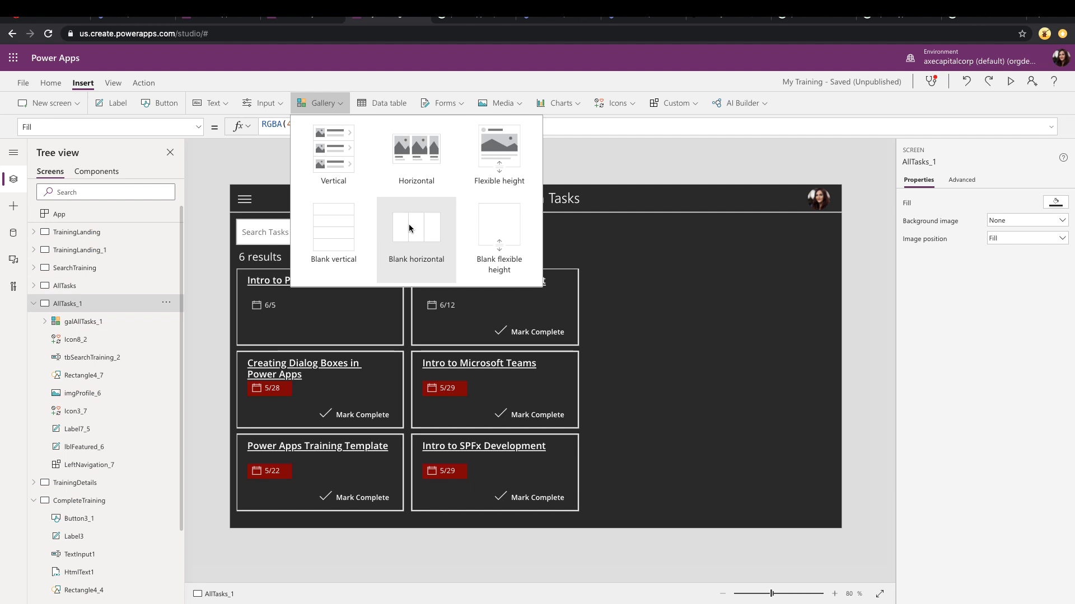
pyautogui.moveTo(416, 226)
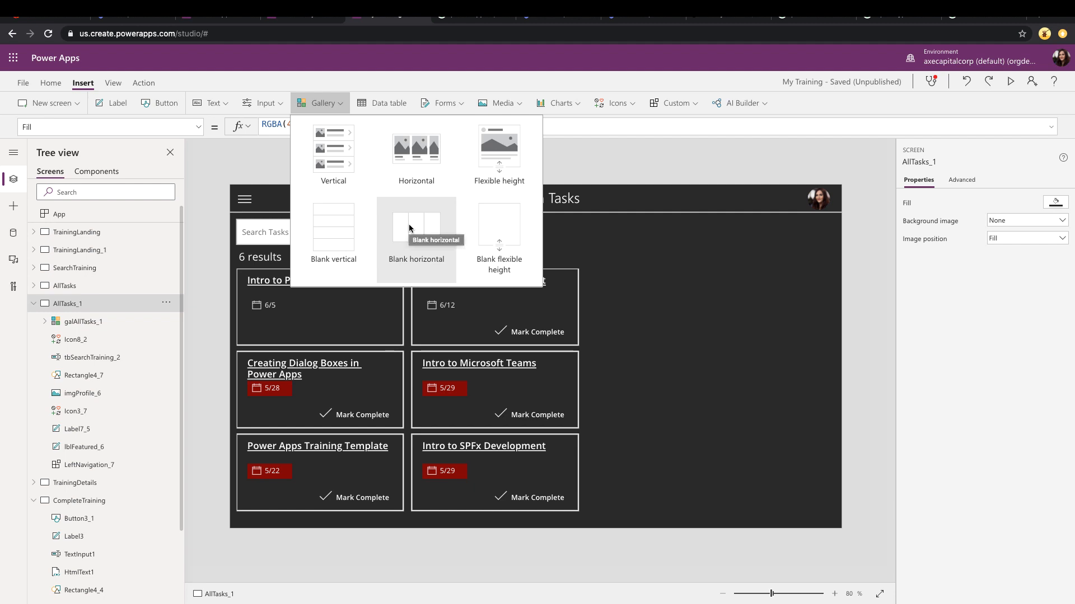
pyautogui.click(415, 228)
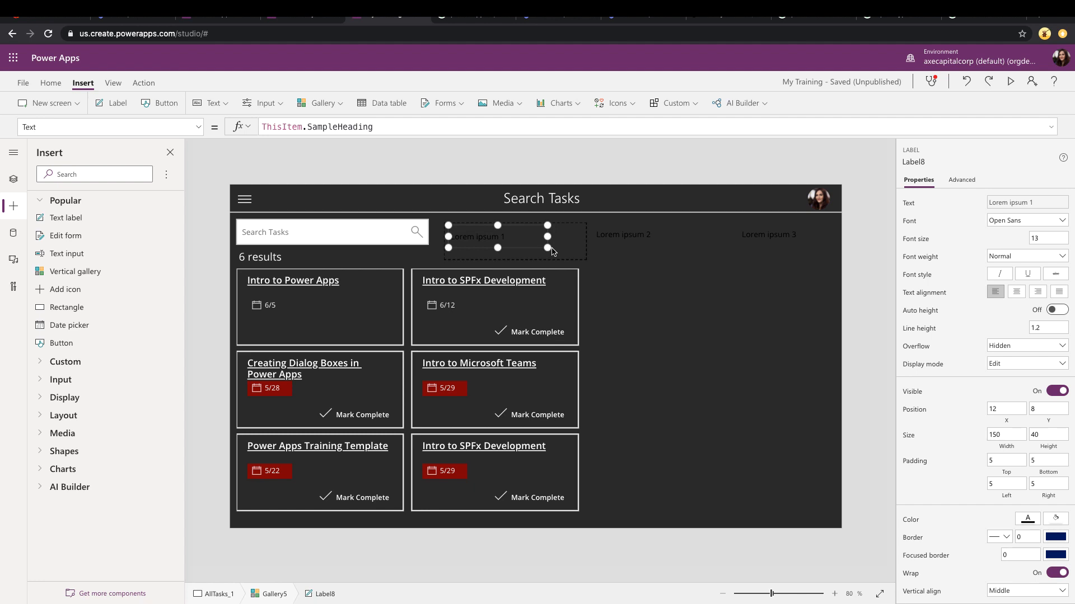
pyautogui.moveTo(547, 247); pyautogui.dragTo(566, 254)
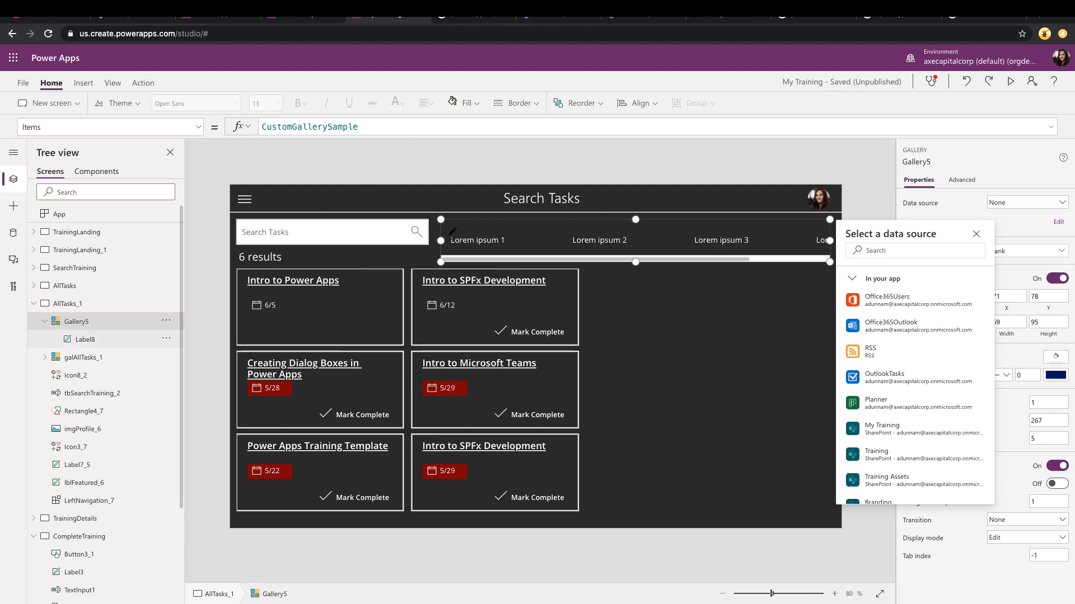
# Set Gallery5's Items to ["All","Pending","Complete"] and Label8's Text to ThisItem.Value.
pyautogui.click(199, 127)
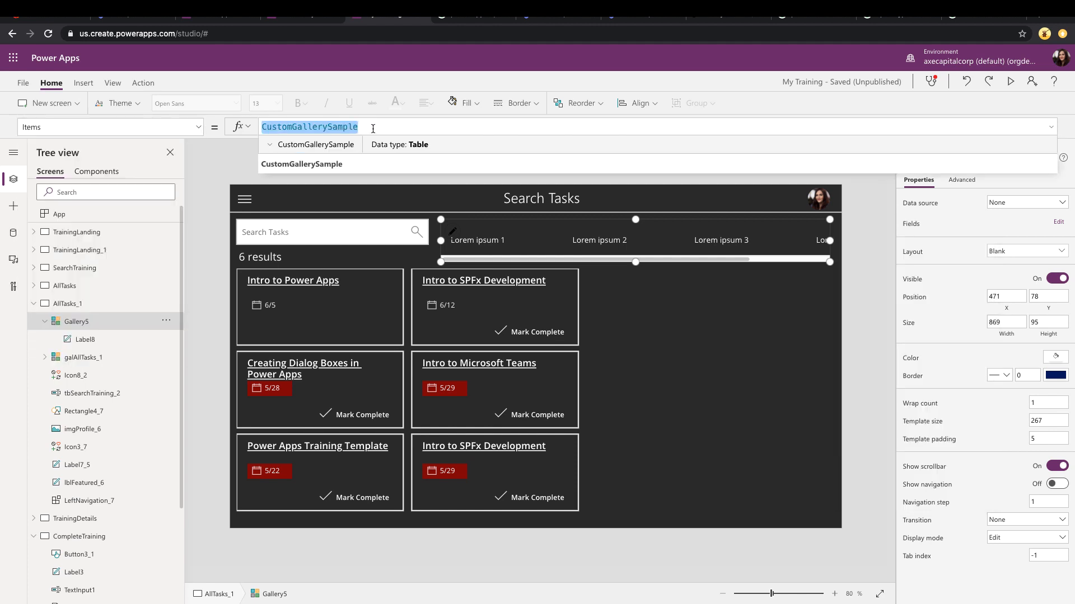
pyautogui.write('["All","Pending","Complete"]')
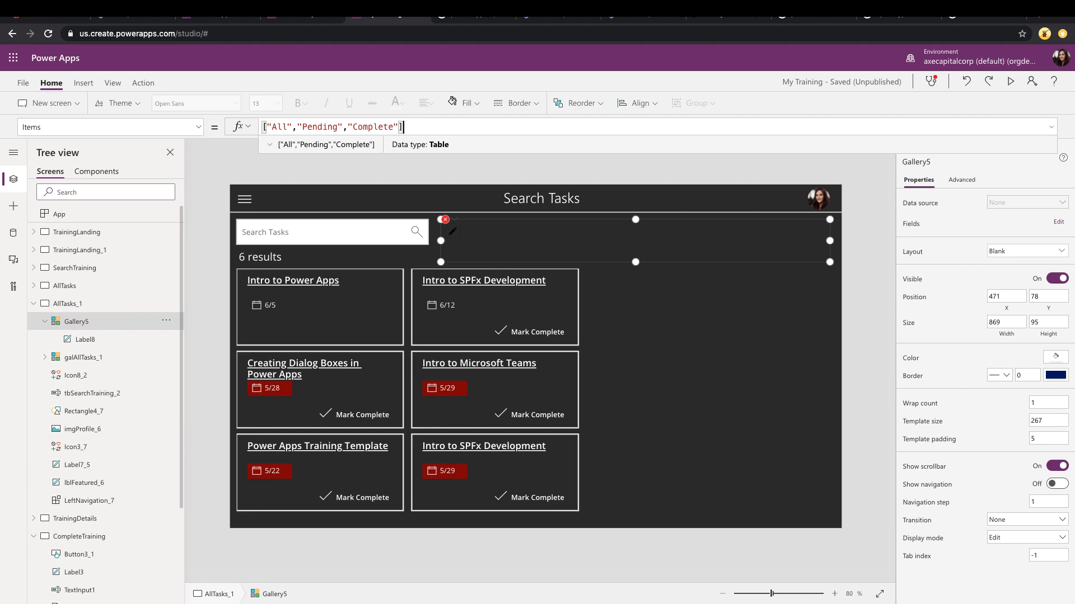
pyautogui.click(86, 339)
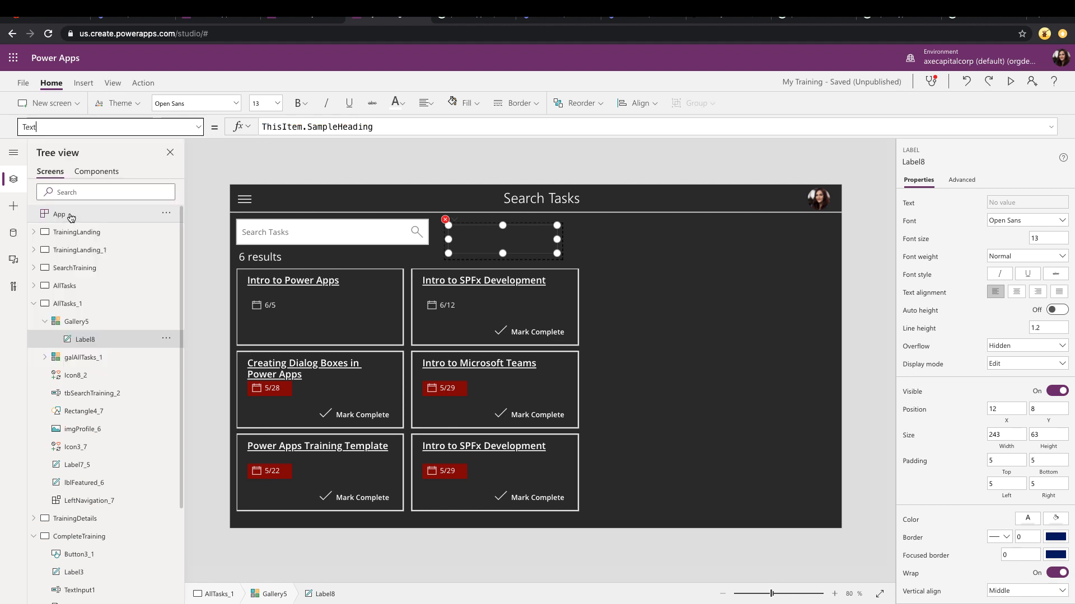
pyautogui.click(617, 127)
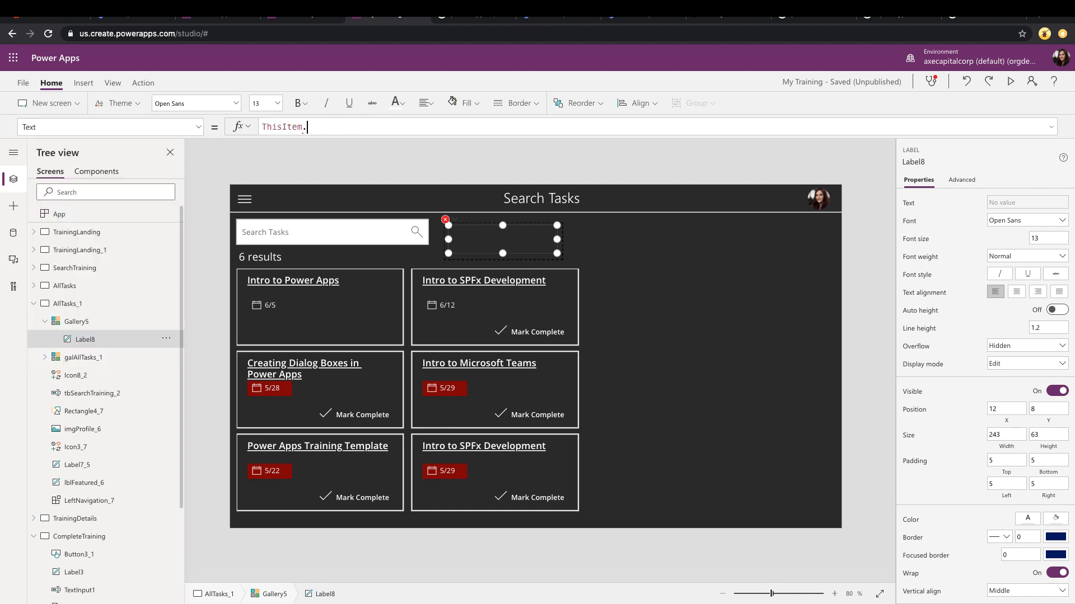
pyautogui.write('.')
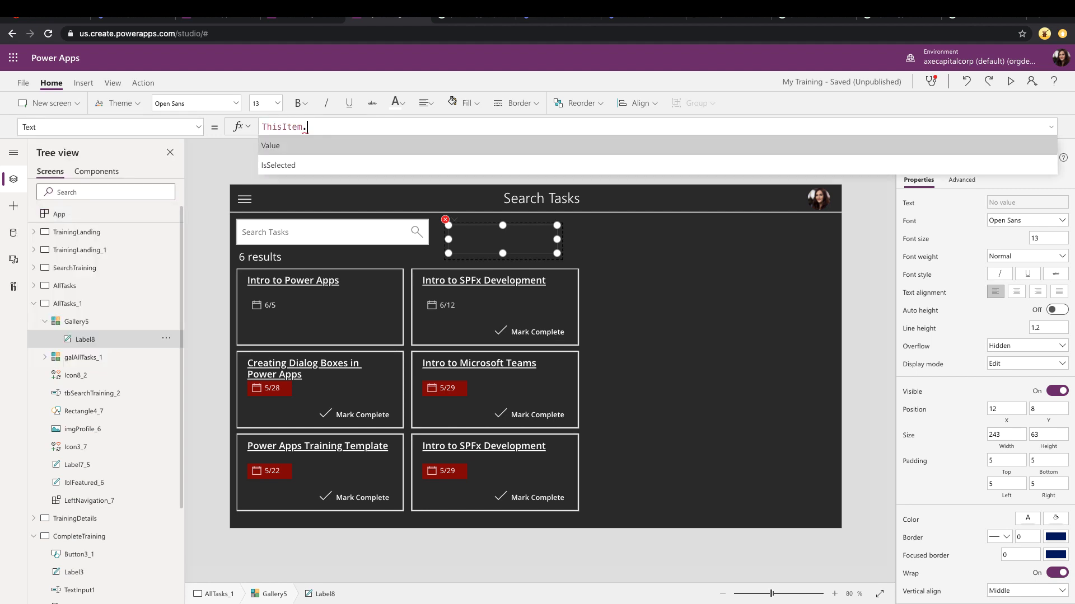
pyautogui.click(270, 145)
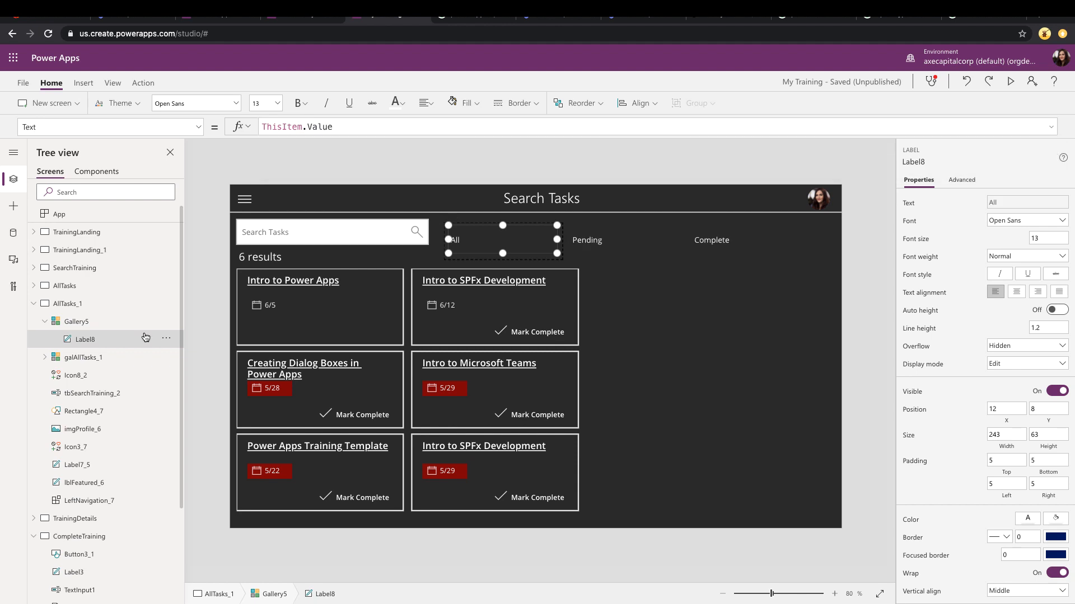
pyautogui.moveTo(127, 324)
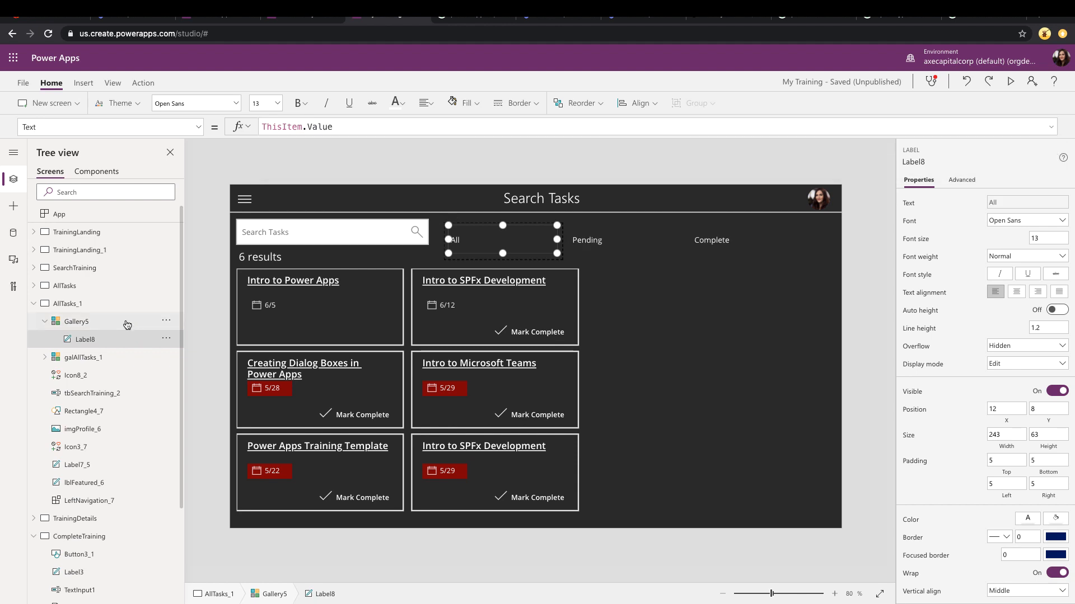
# Select Gallery5 and set its Color fill to a light grey.
pyautogui.click(76, 322)
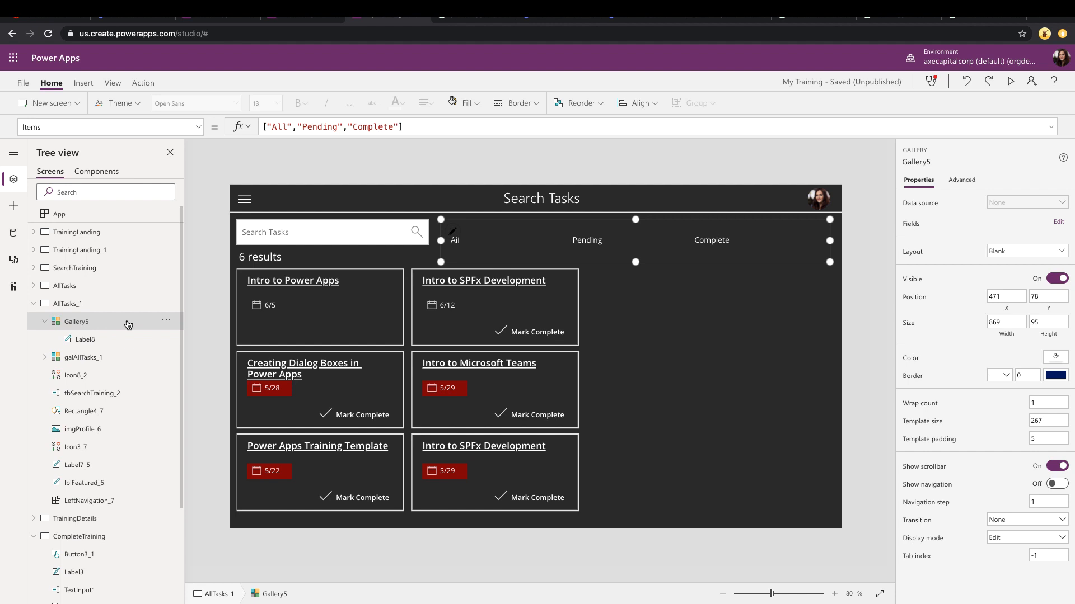
pyautogui.moveTo(1062, 363)
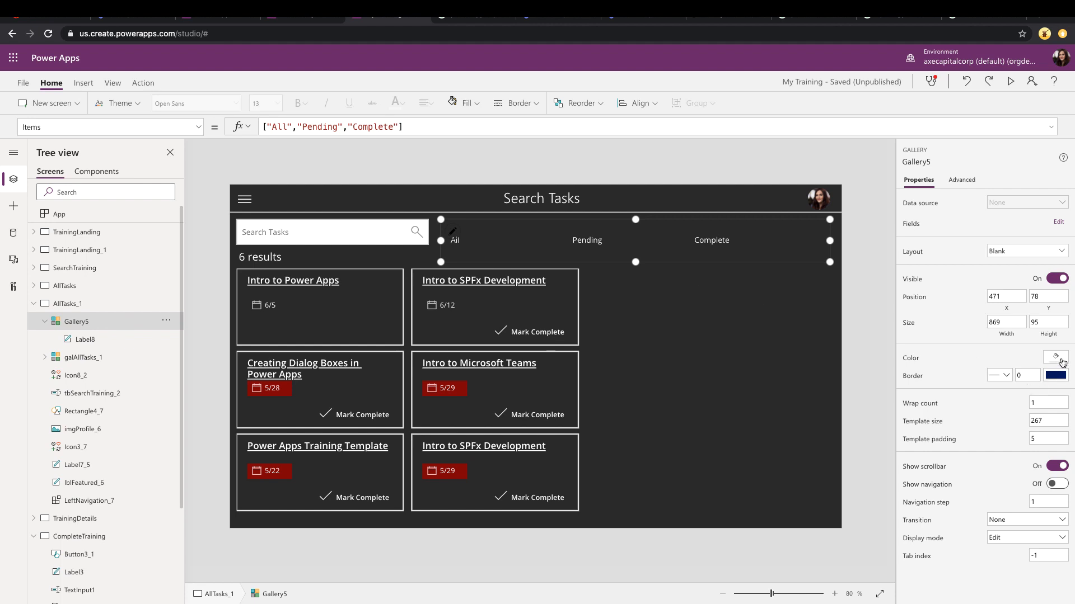
pyautogui.moveTo(1055, 357)
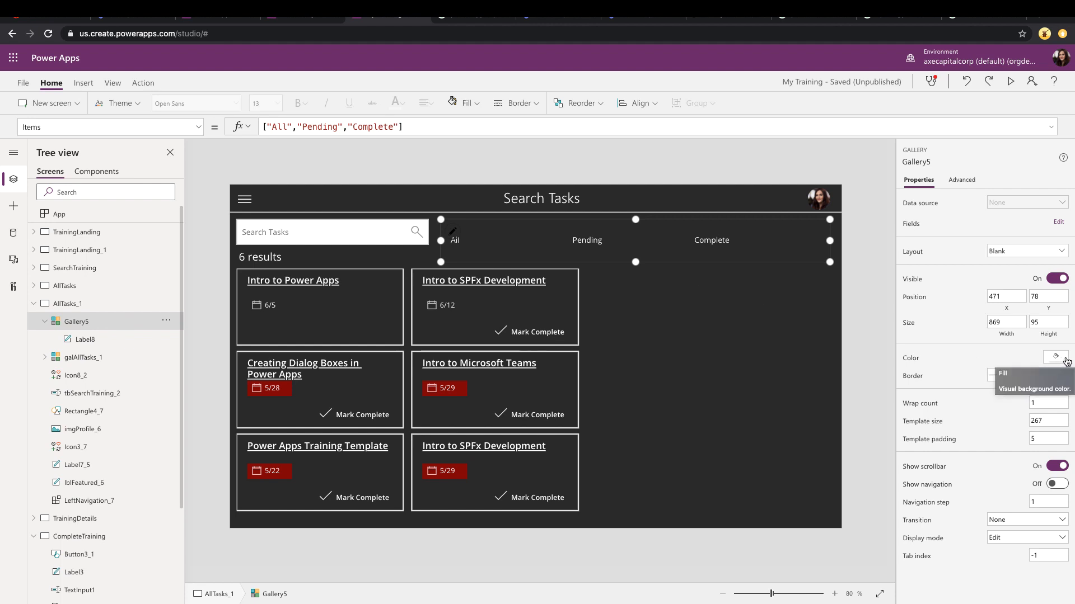
pyautogui.click(1055, 358)
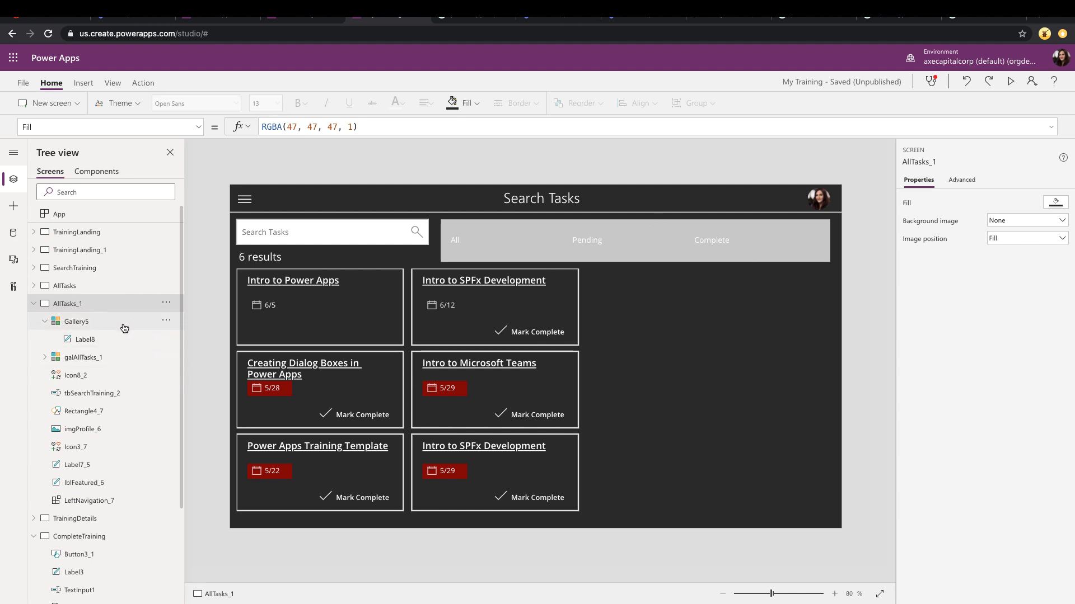
pyautogui.click(76, 321)
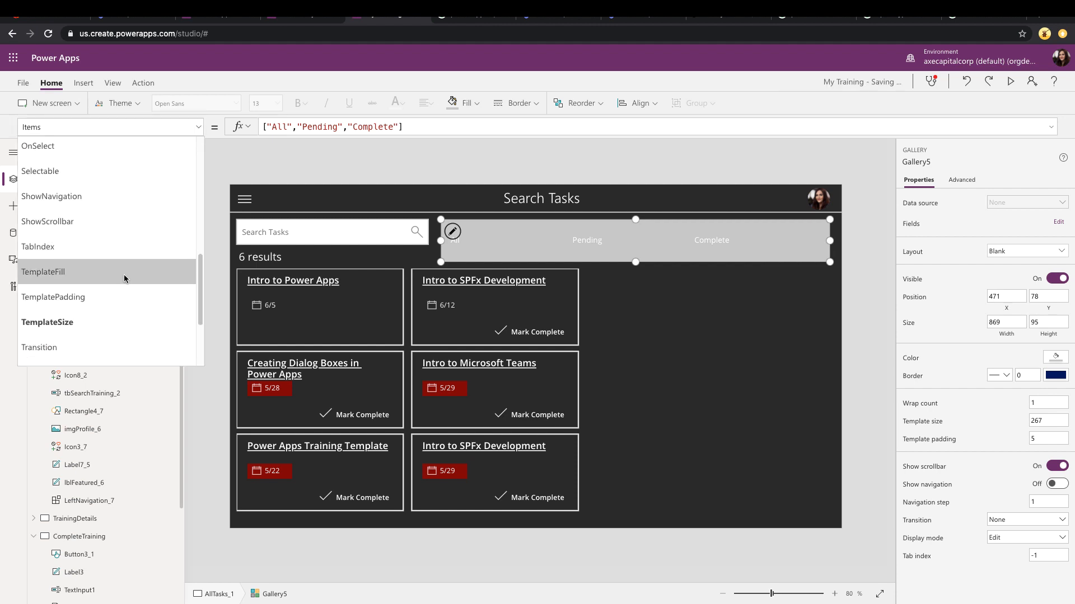
# Set Gallery5's TemplateFill to If(ThisItem.IsSelected, DarkBlue, AliceBlue).
pyautogui.click(43, 271)
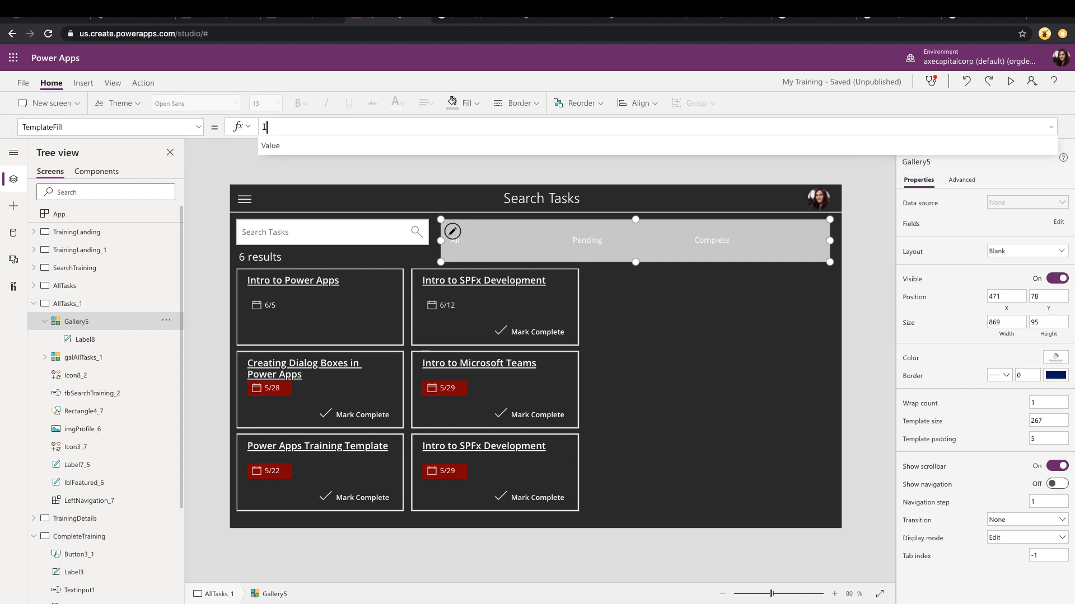
pyautogui.write('If(')
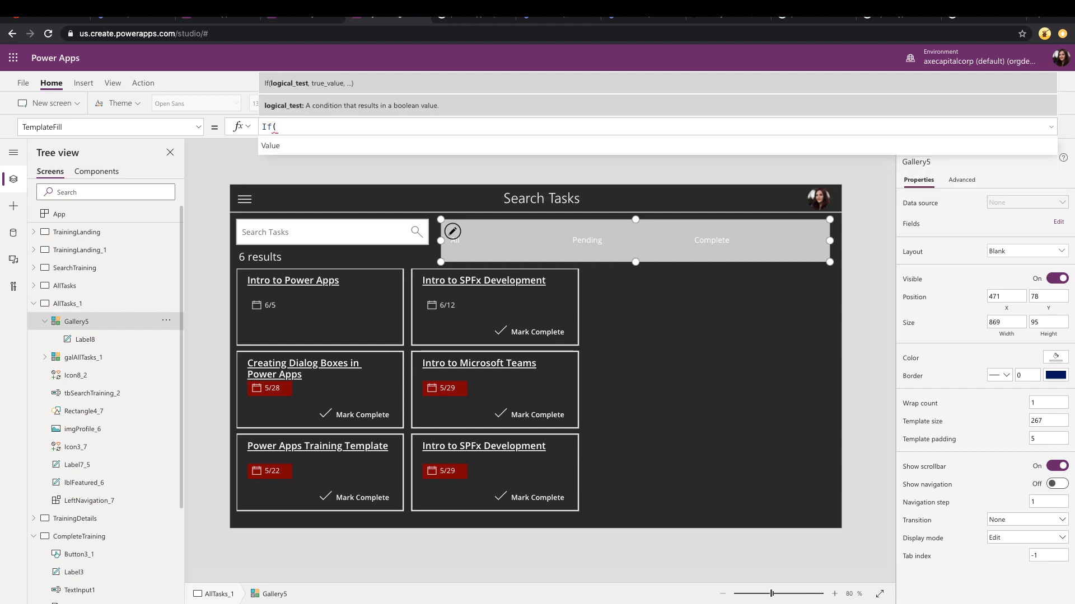
pyautogui.write('Thisit')
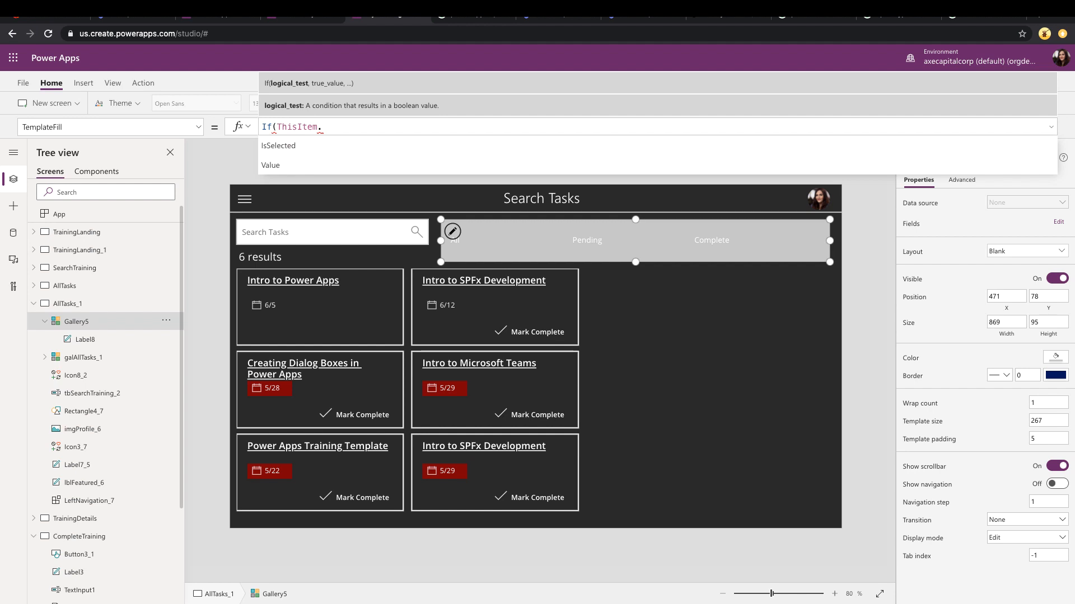
pyautogui.click(278, 145)
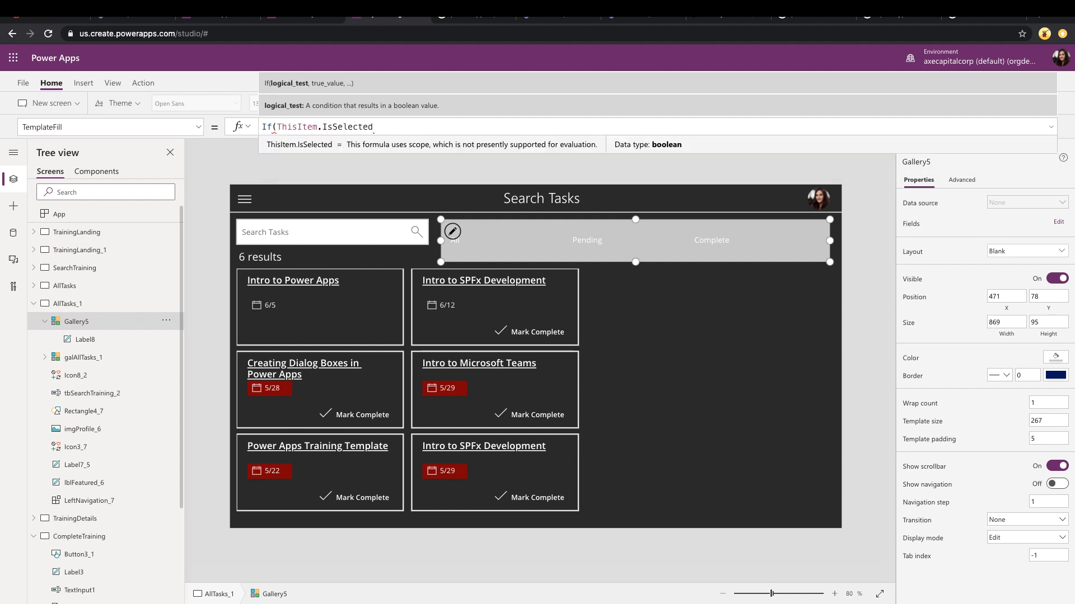
pyautogui.write(',')
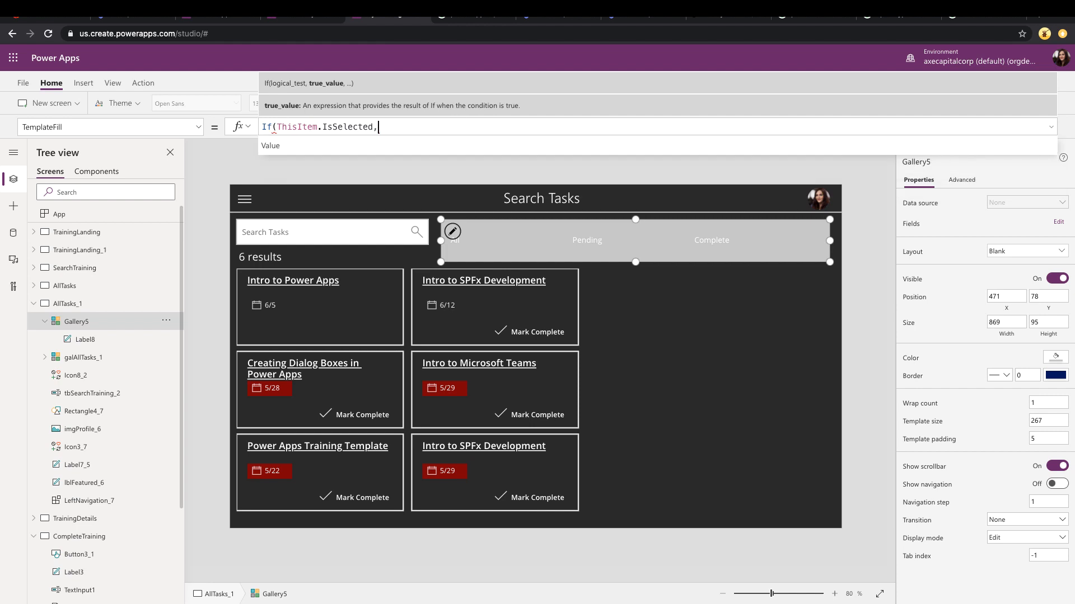
pyautogui.write('DarkBlue')
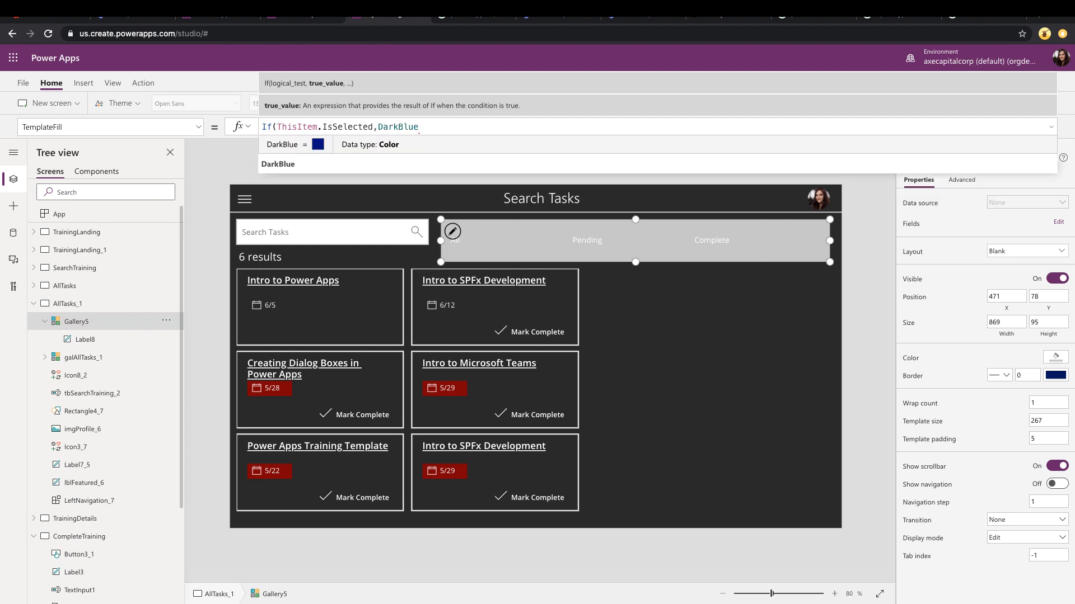
pyautogui.write(',')
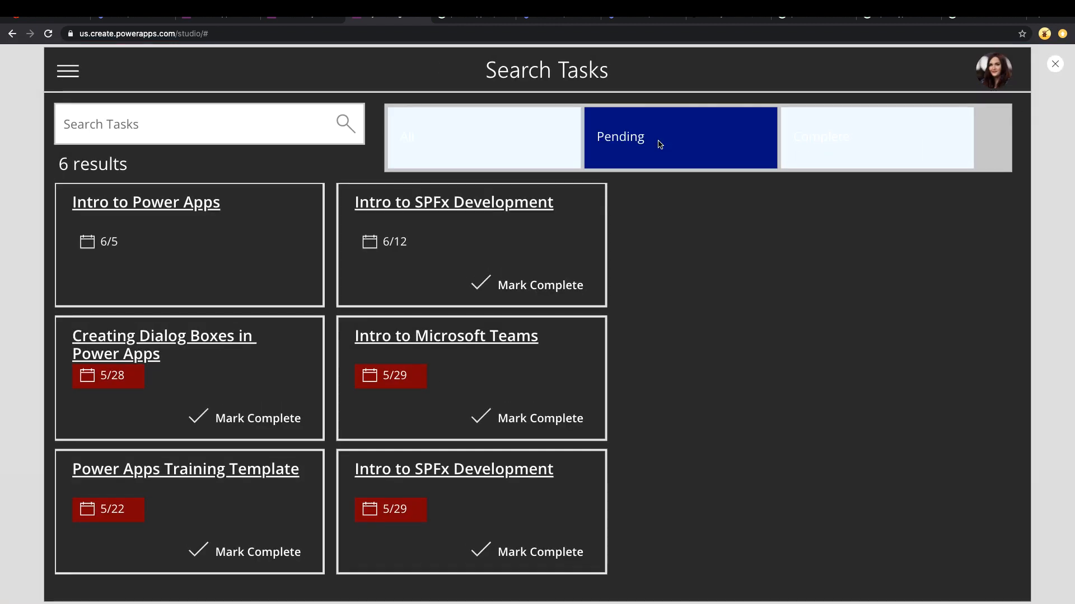
pyautogui.moveTo(662, 146)
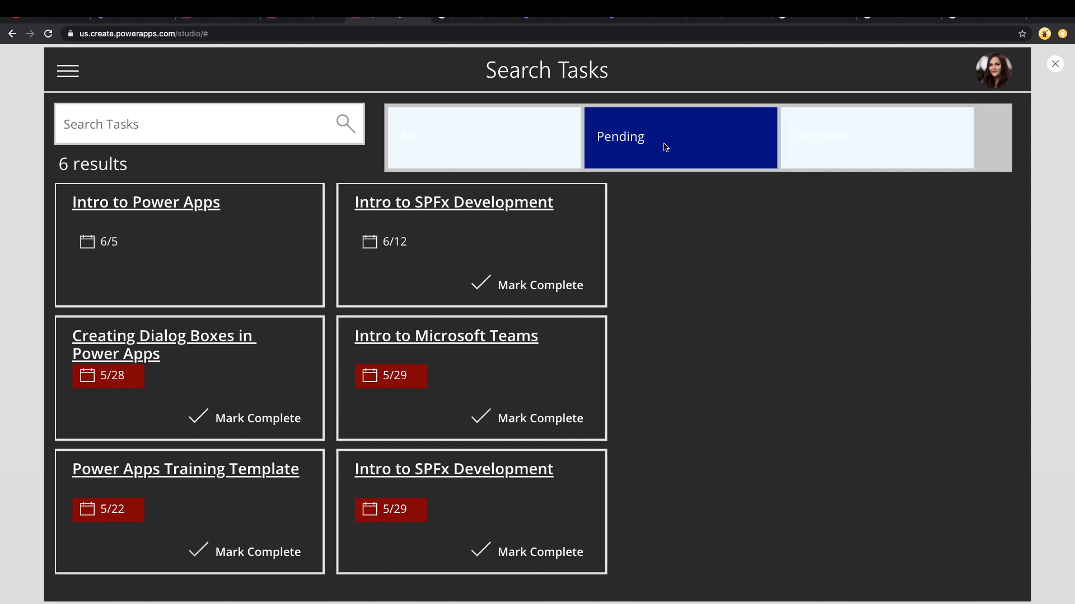
pyautogui.click(876, 137)
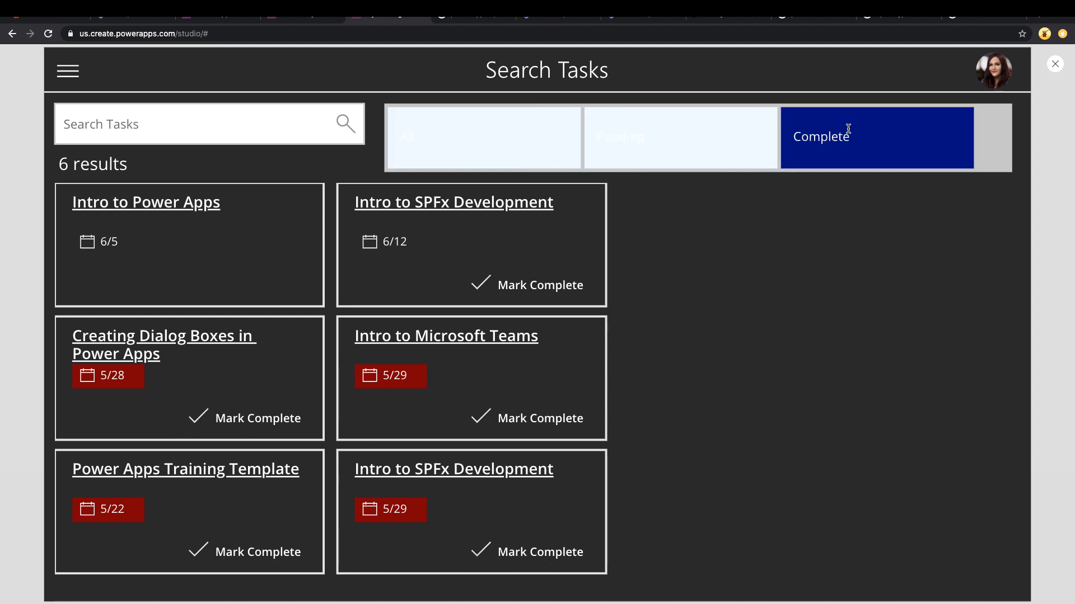
pyautogui.click(483, 137)
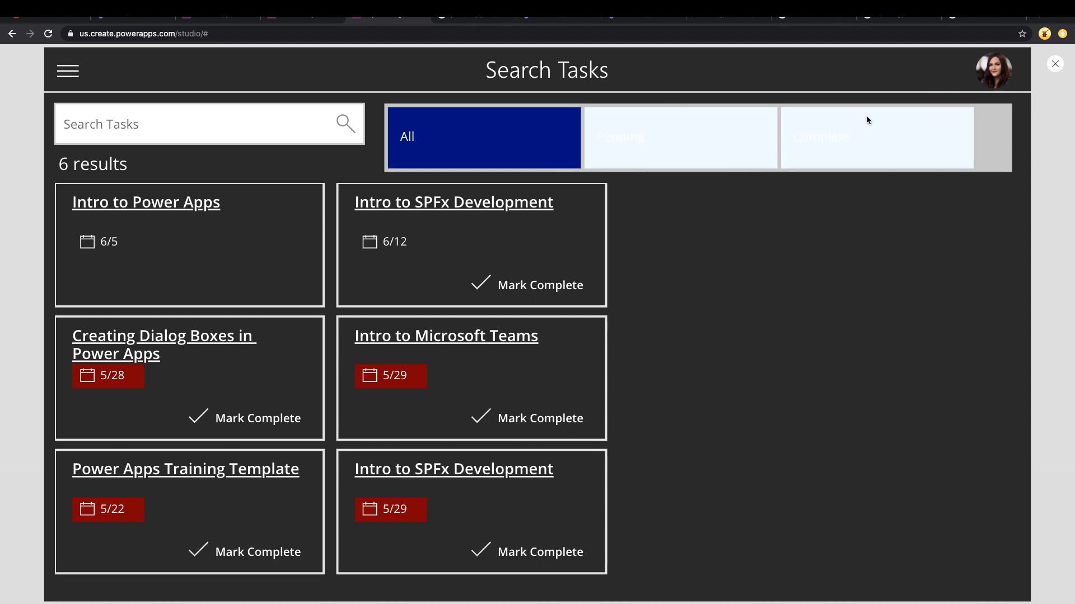
pyautogui.click(1054, 64)
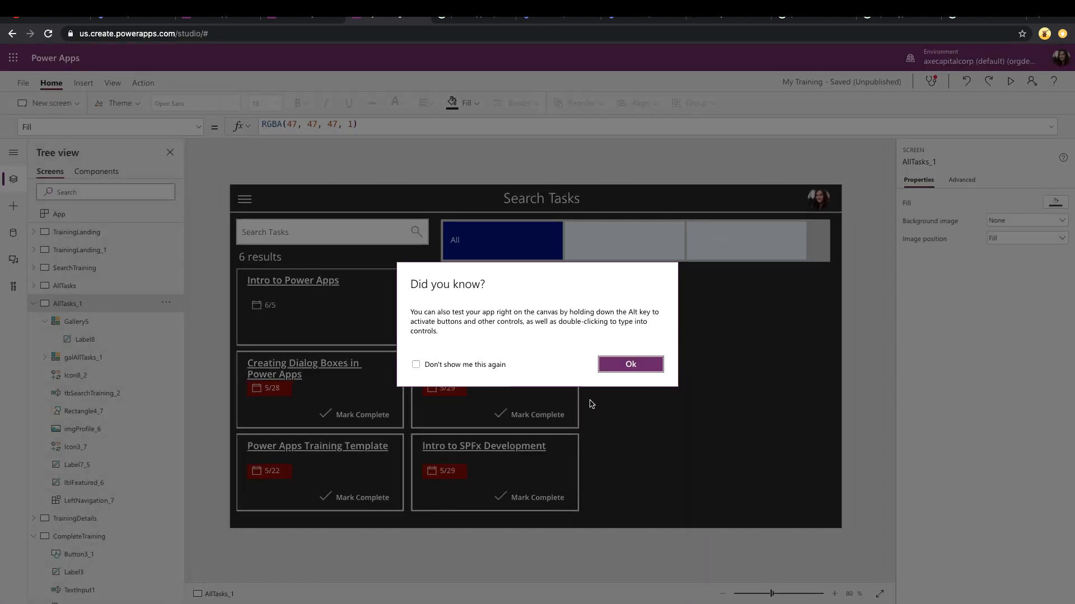
pyautogui.click(629, 364)
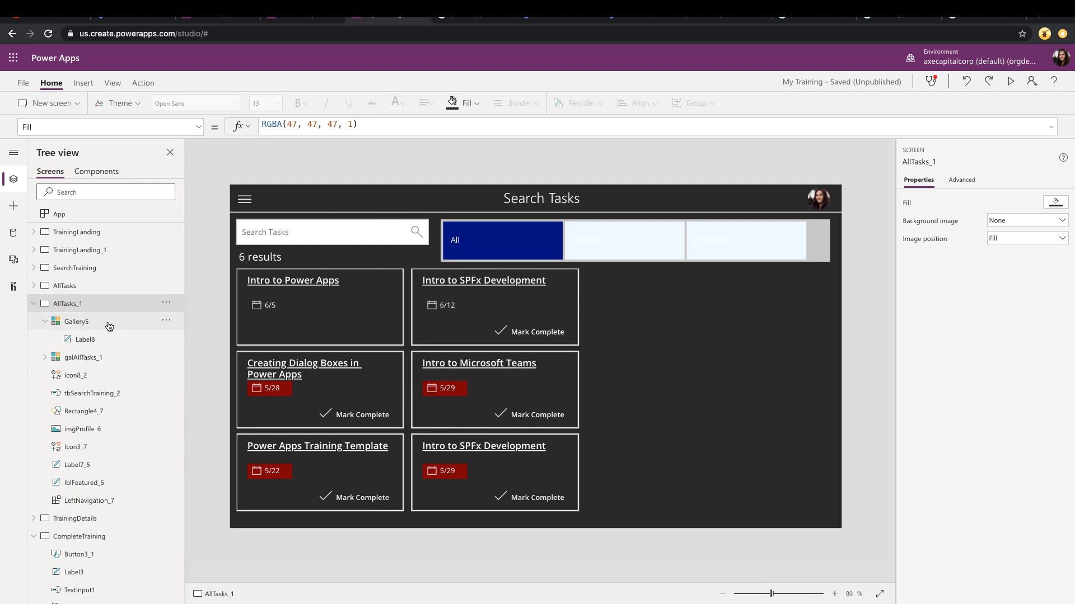
# Set Label8's Color to If(ThisItem.IsSelected, White, Black).
pyautogui.click(76, 321)
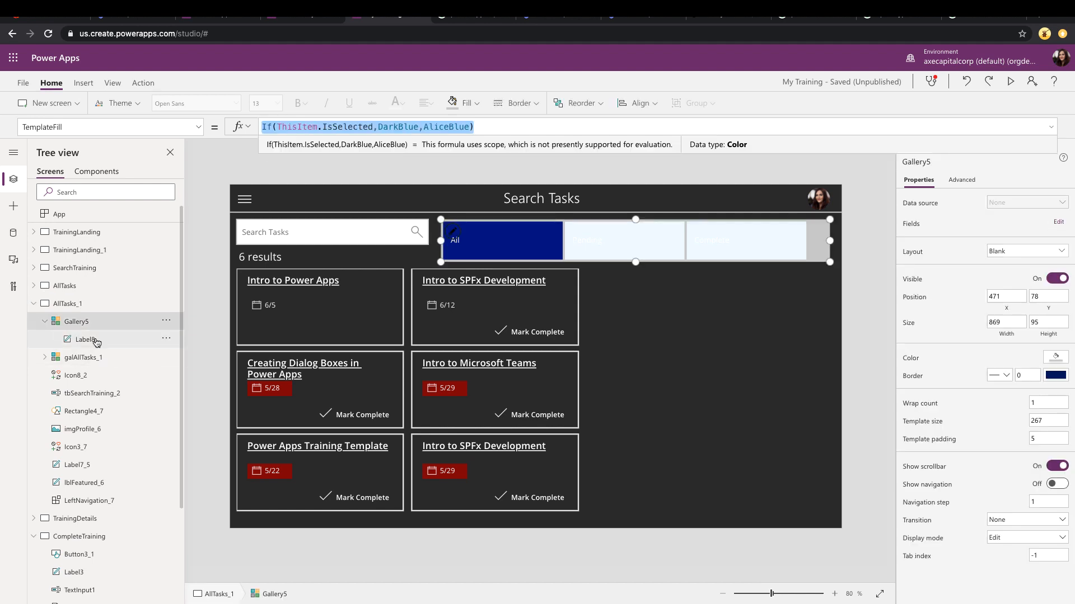
pyautogui.click(85, 339)
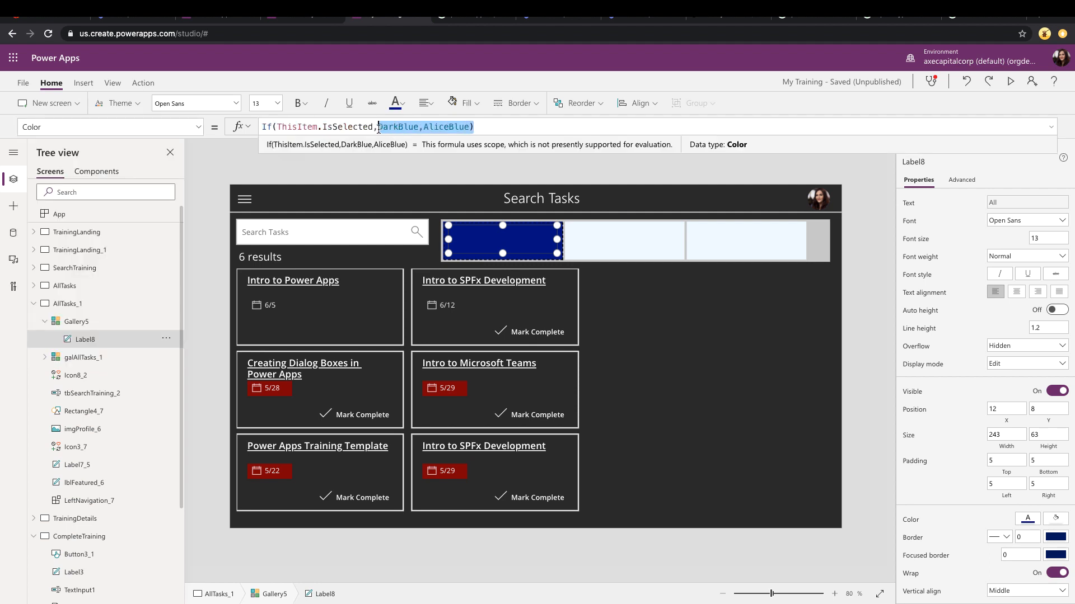
pyautogui.write('whit')
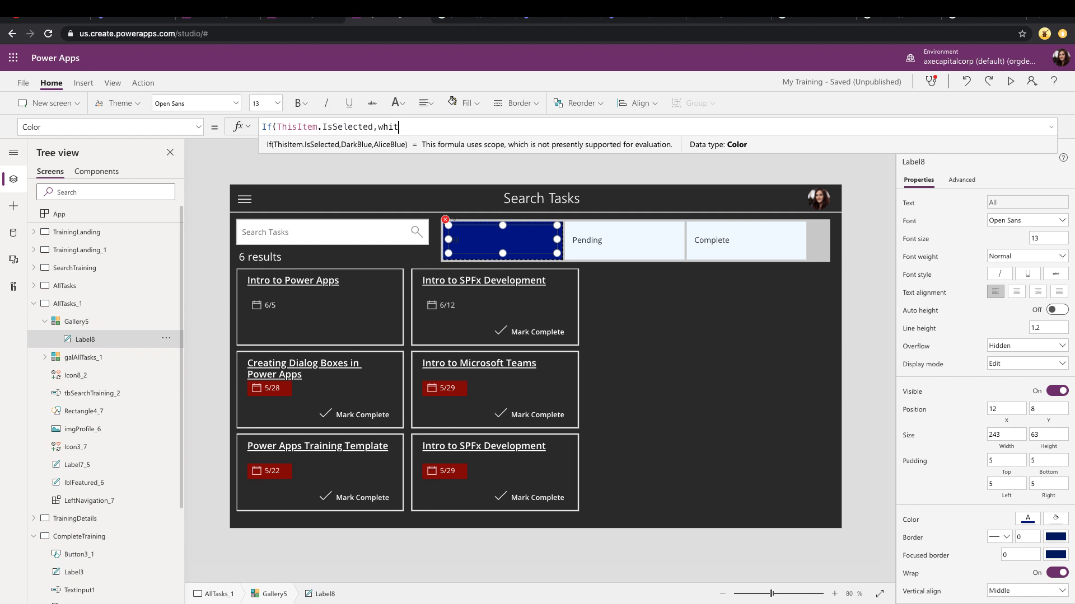
pyautogui.write(',')
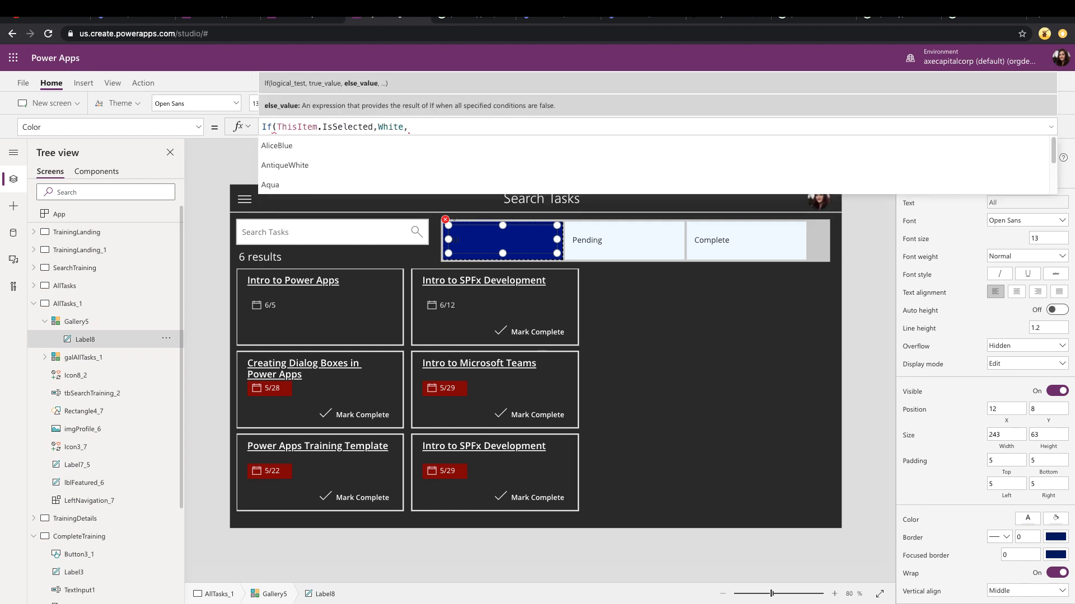
pyautogui.write('Black')
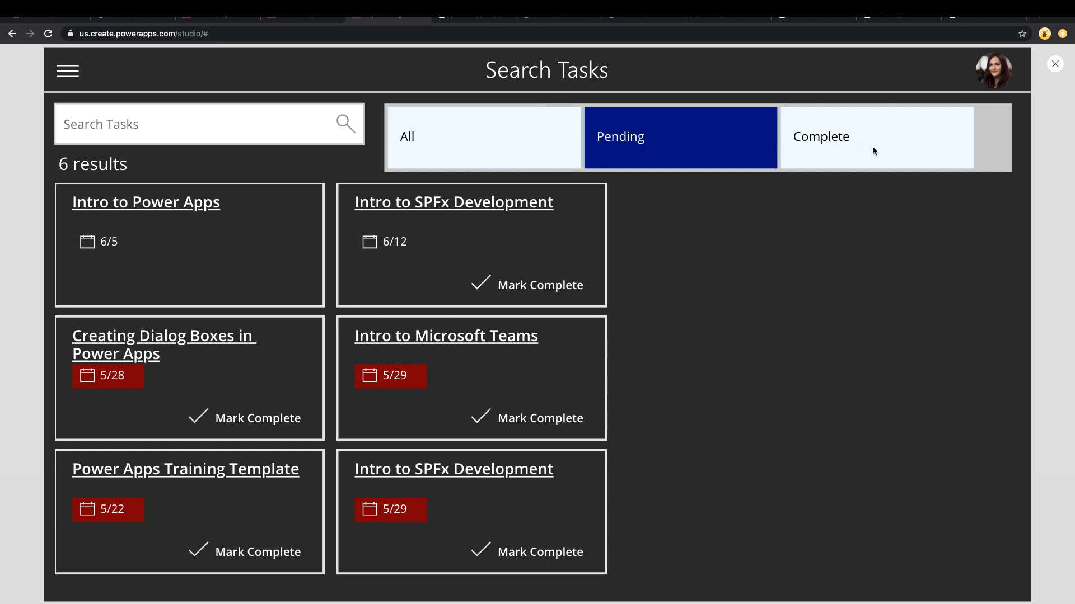
pyautogui.click(483, 137)
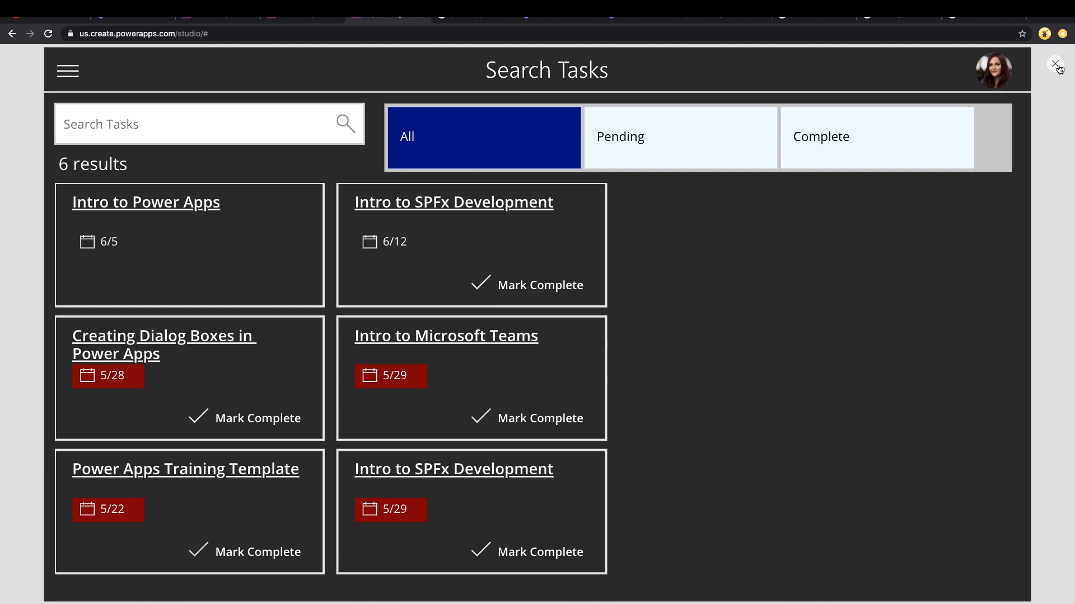
pyautogui.click(1055, 64)
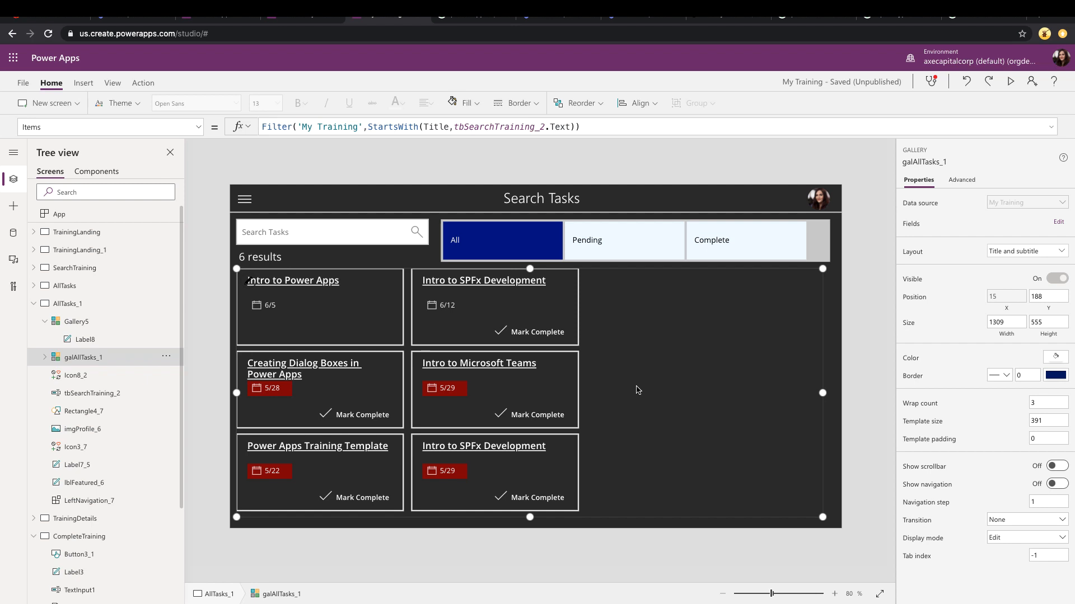
pyautogui.moveTo(22, 354)
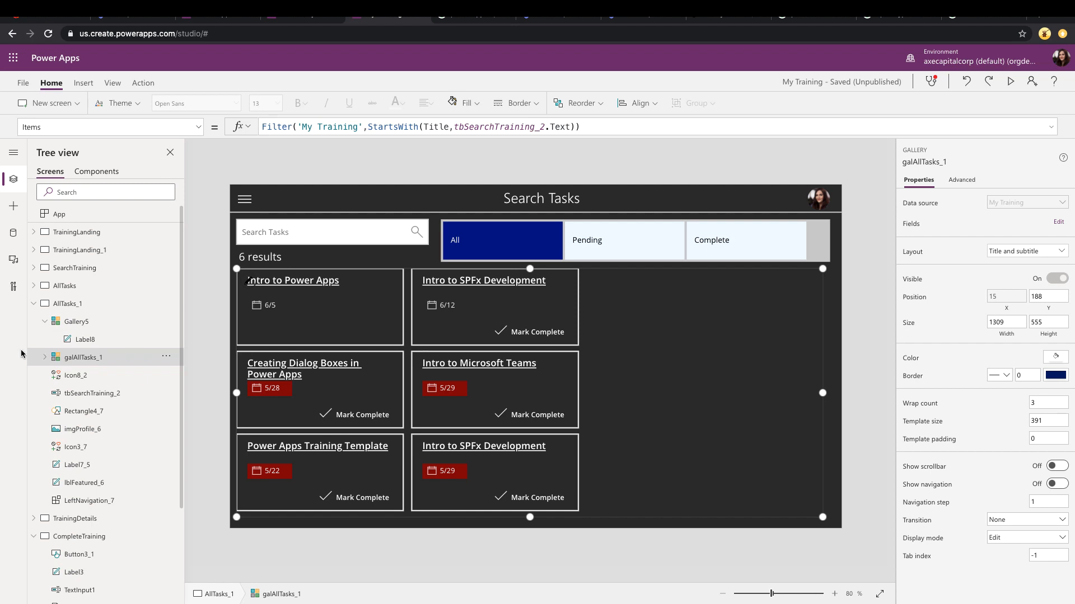
pyautogui.moveTo(85, 375)
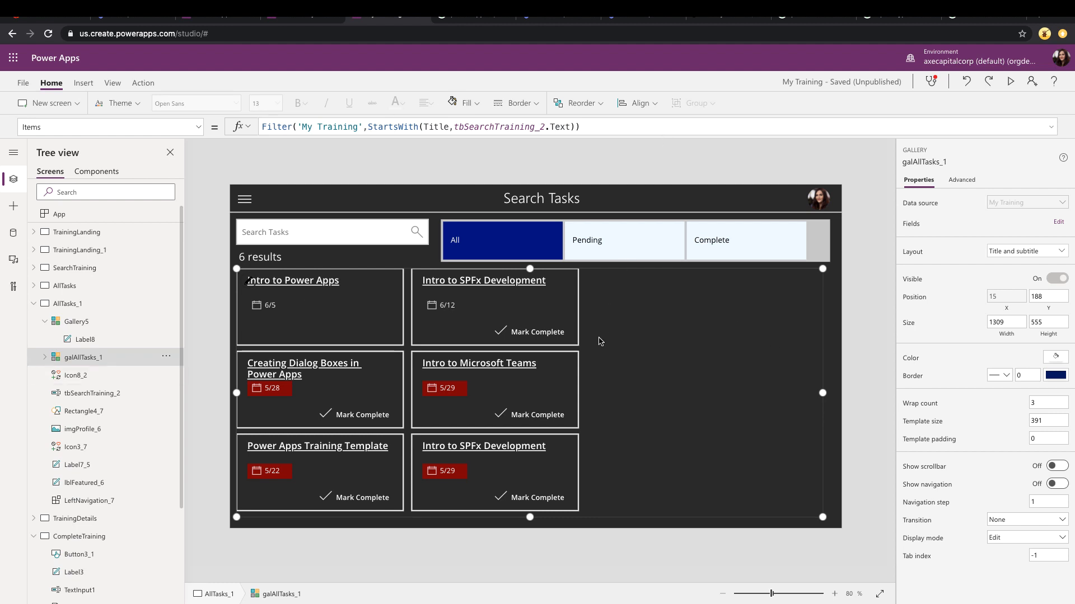
pyautogui.moveTo(125, 357)
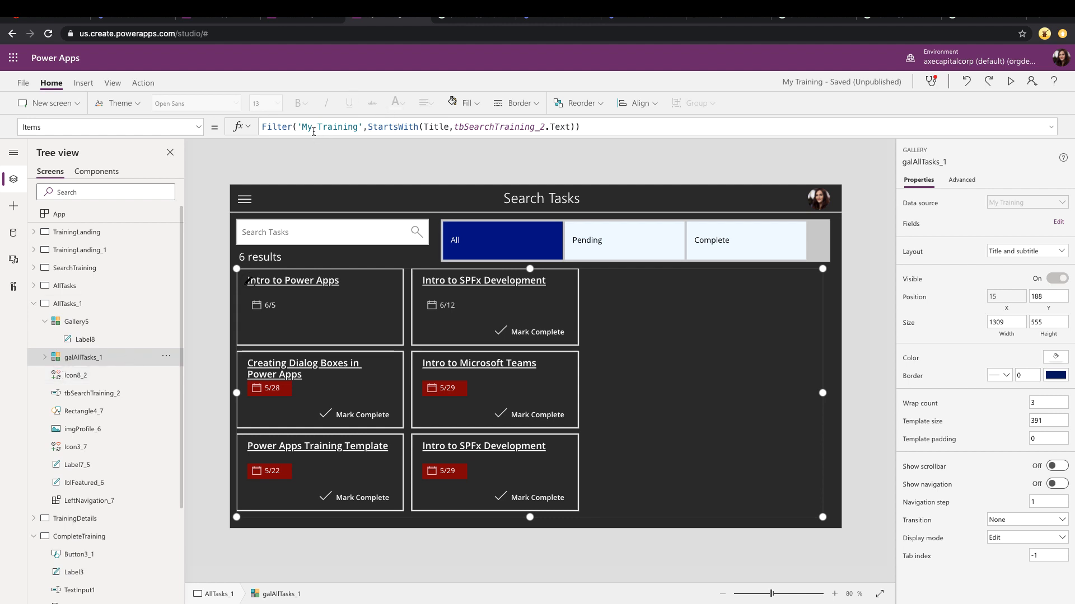
pyautogui.moveTo(491, 188)
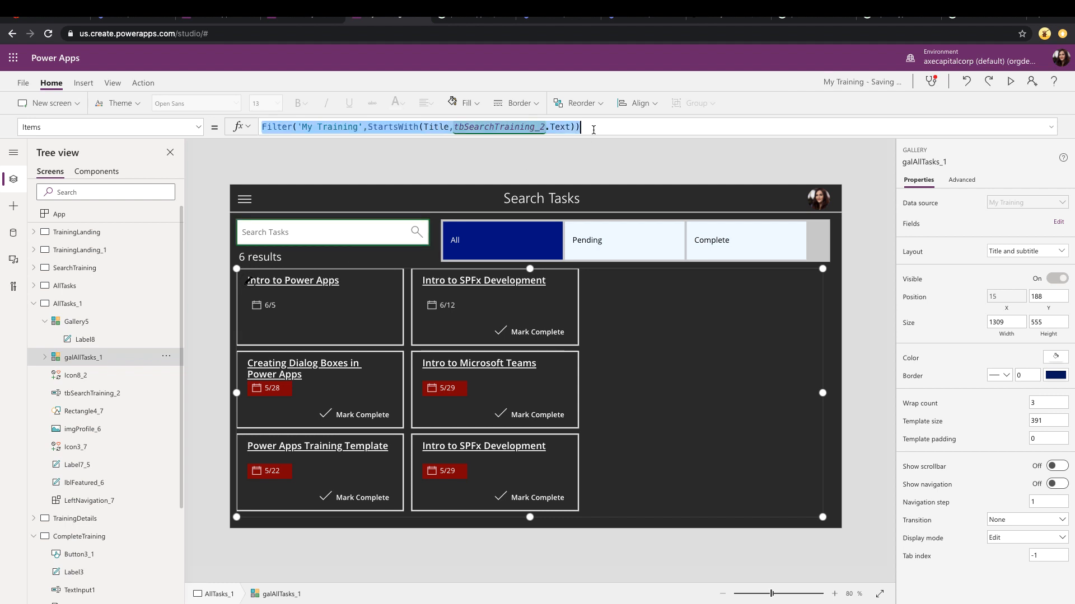
# Start galAllTasks_1's Items with If(Gallery5.Selected.Value = "All", ...).
pyautogui.write('If')
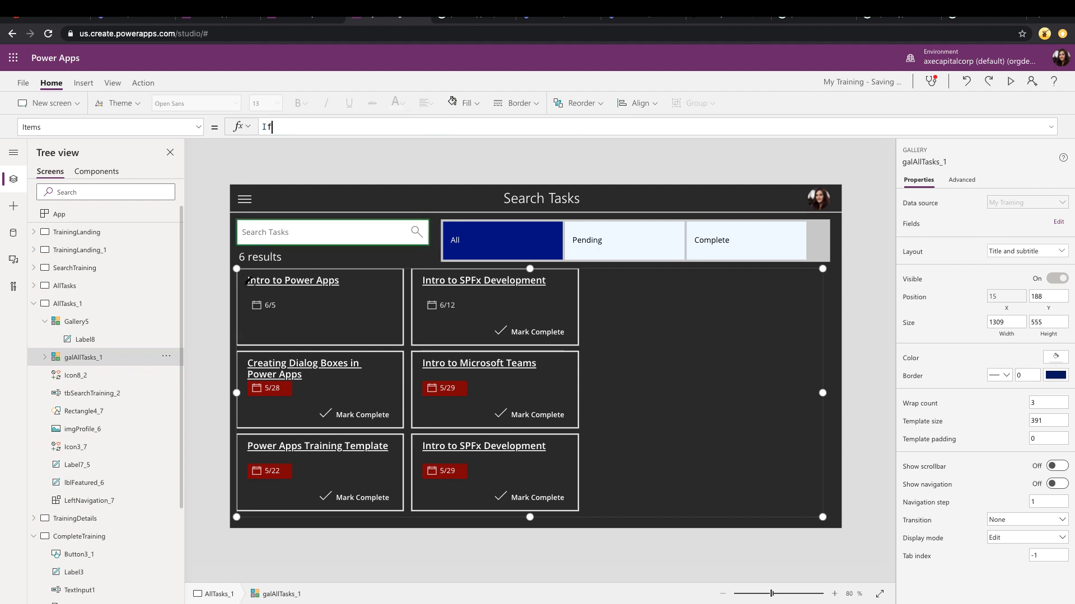
pyautogui.write('(')
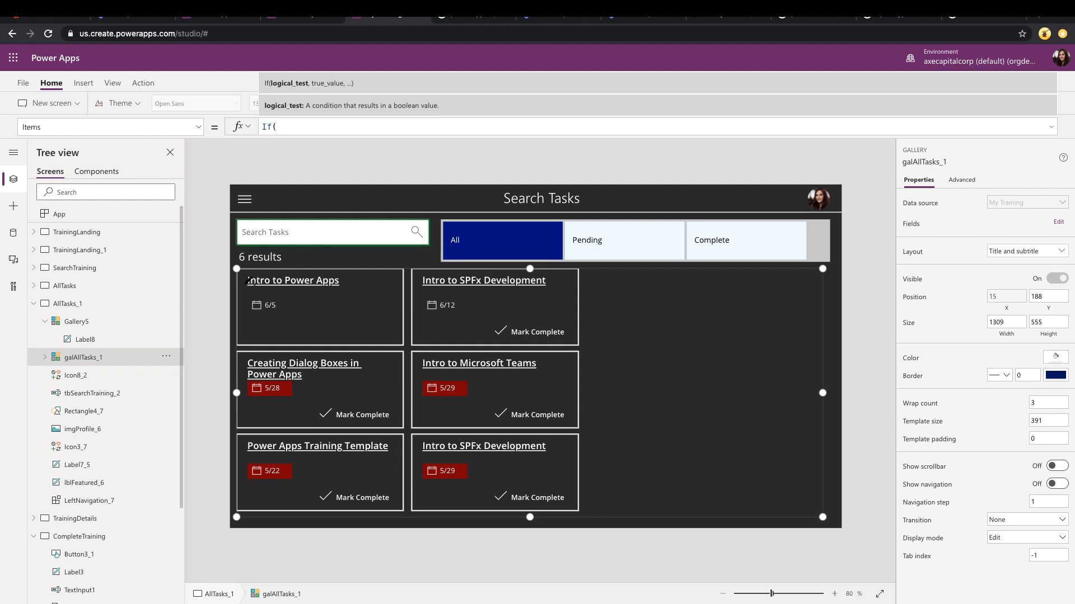
pyautogui.click(1027, 202)
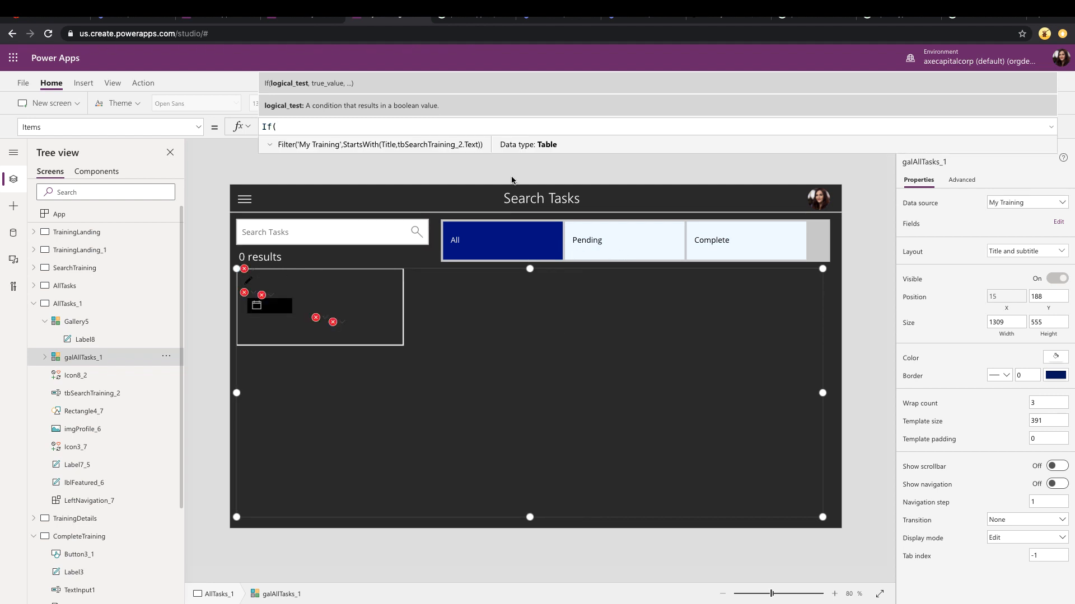
pyautogui.moveTo(112, 326)
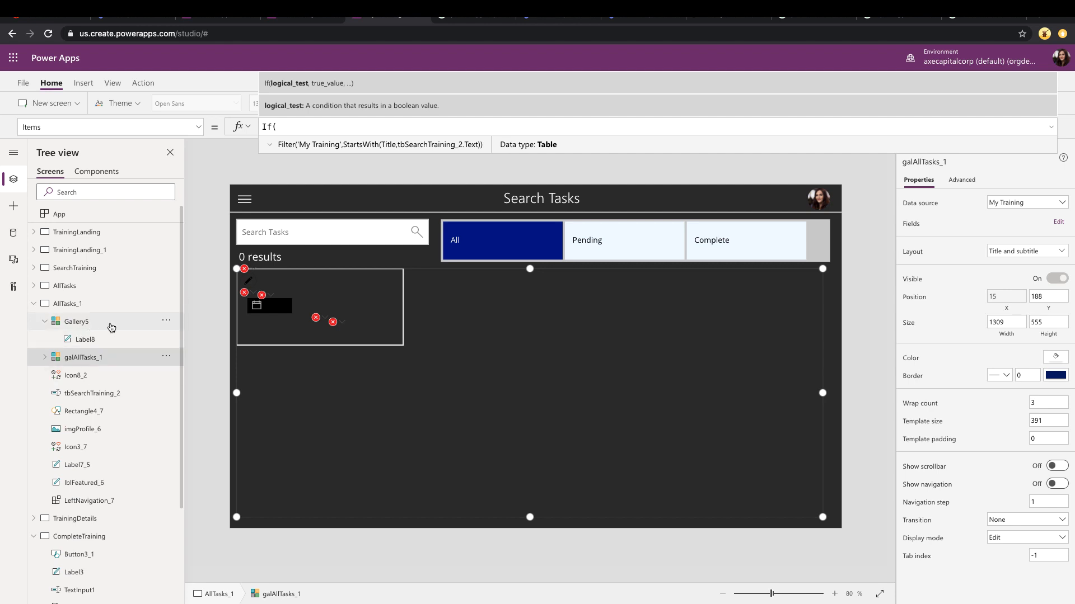
pyautogui.write('G')
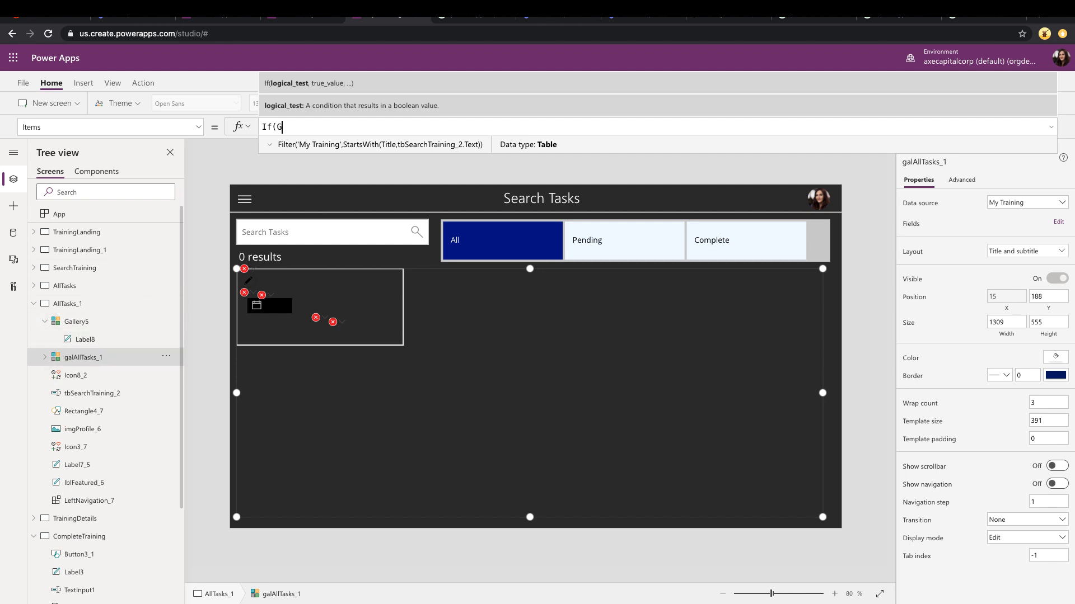
pyautogui.write('allery5.Se')
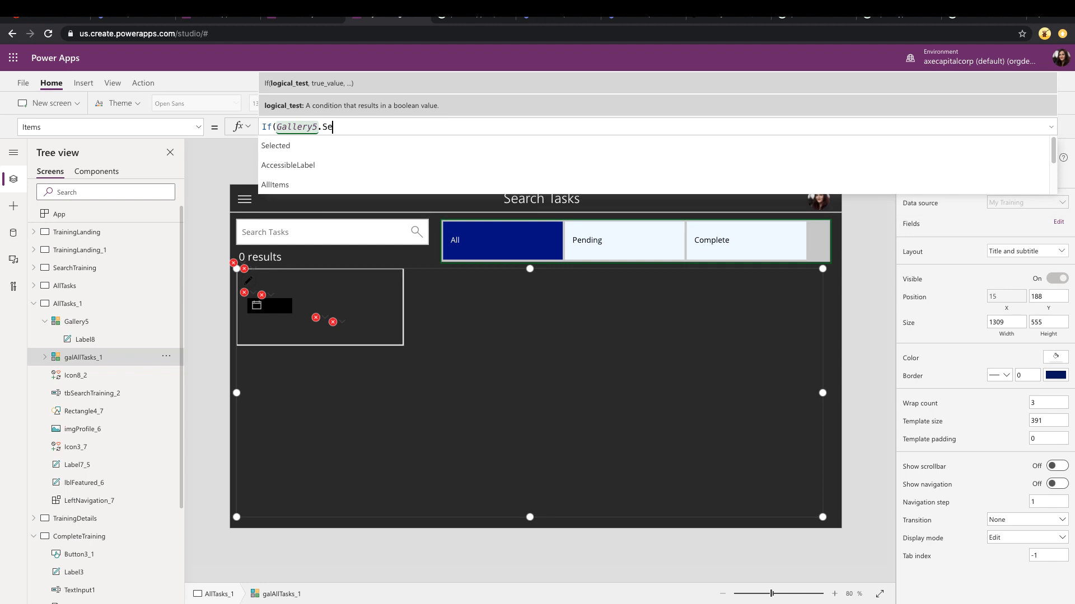
pyautogui.write('lected.Value')
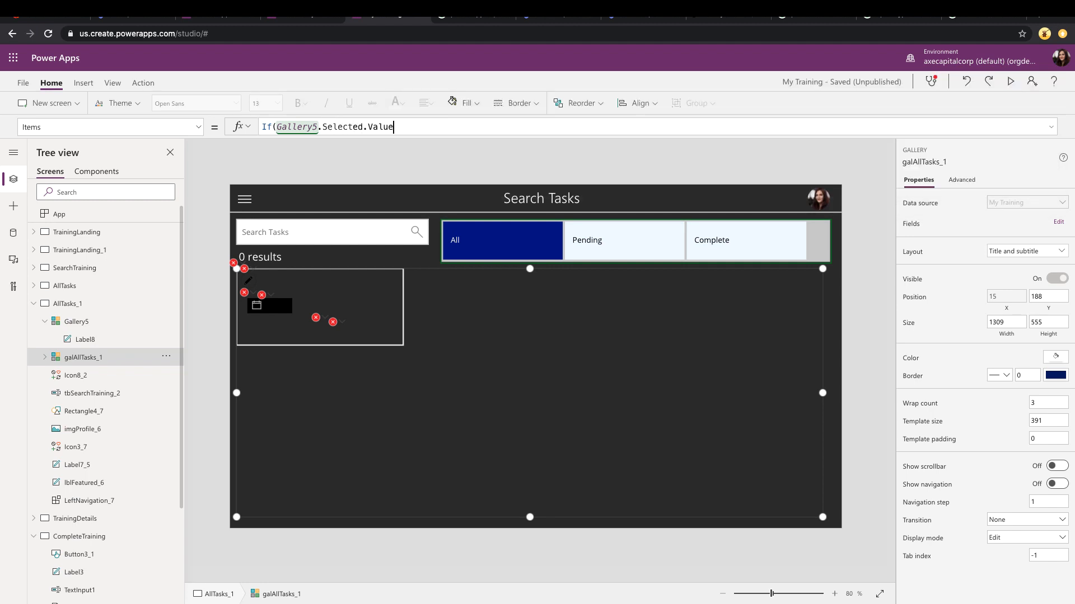
pyautogui.write('= "All"')
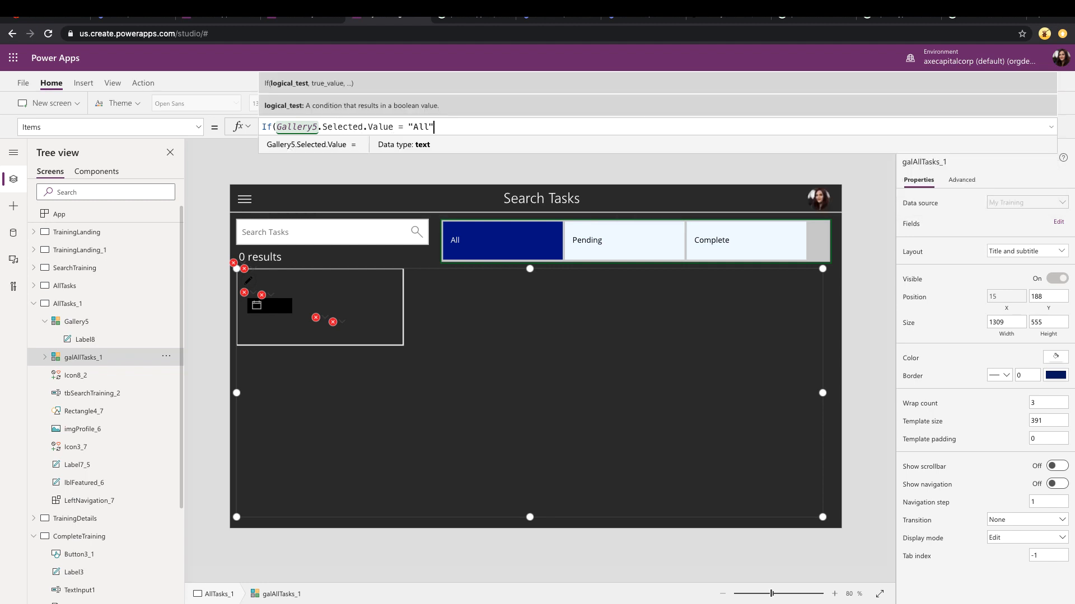
pyautogui.write(',')
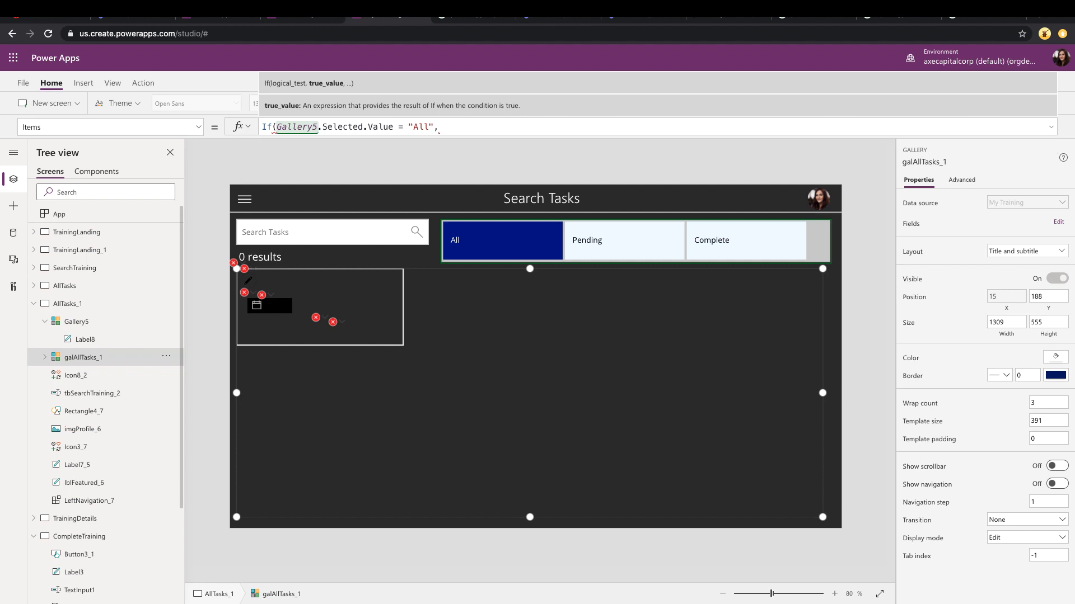
# Add Filter('My Training', StartsWith(Title, tbSearchTraining_2.Text)) as the All branch.
pyautogui.write('Fil')
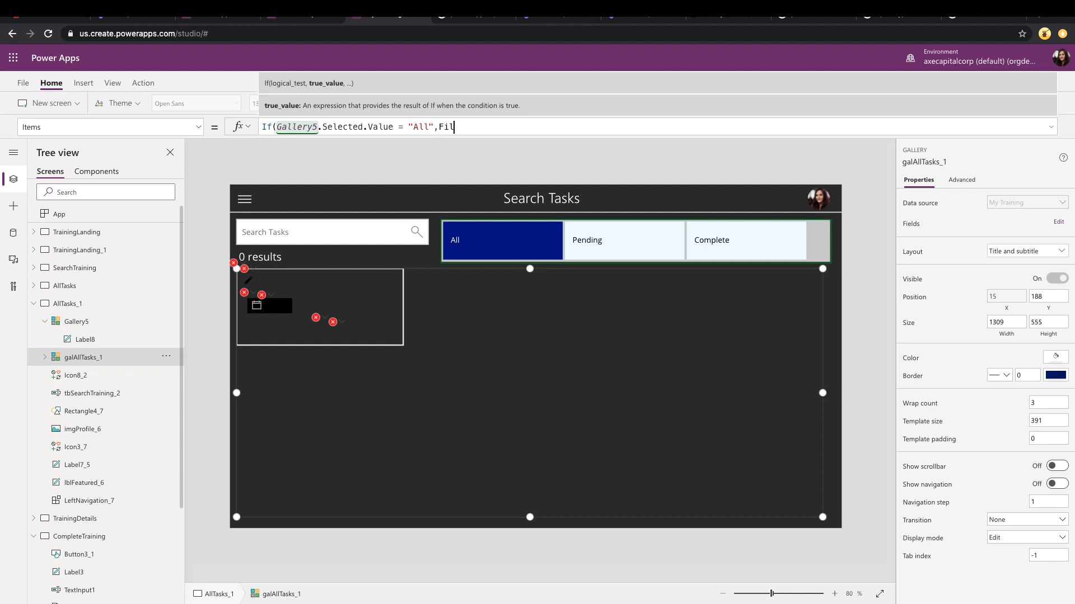
pyautogui.write('Filter(My')
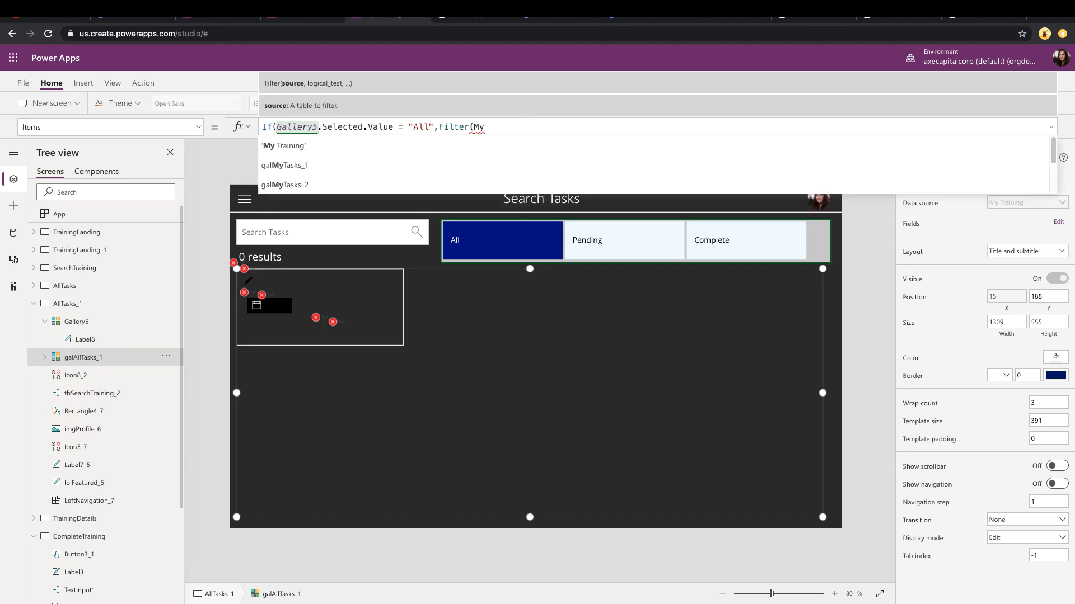
pyautogui.write("'My Training',StartsWith(T")
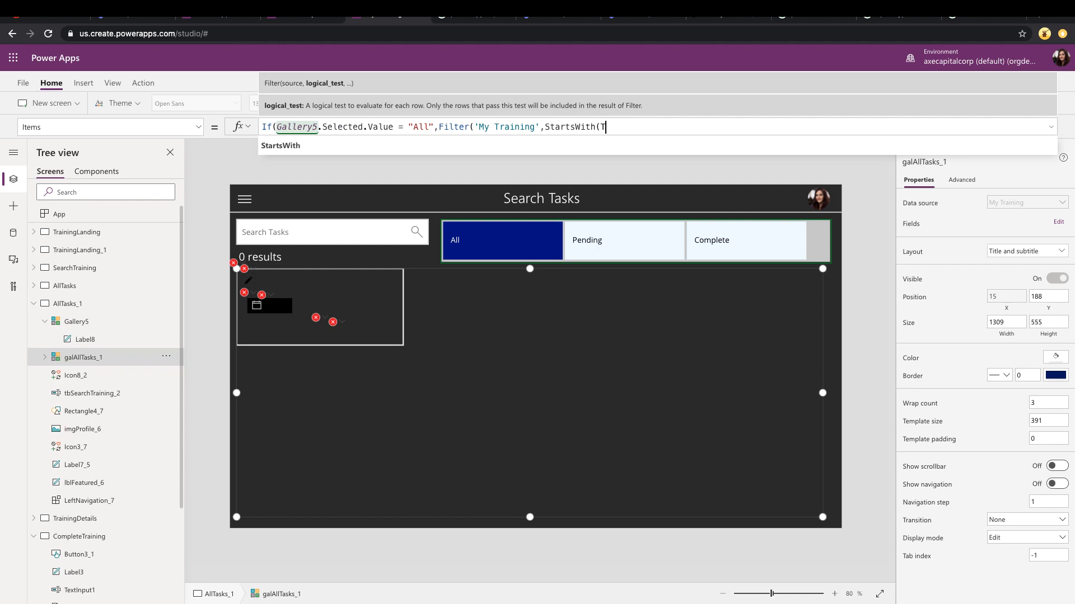
pyautogui.write('itle,tb')
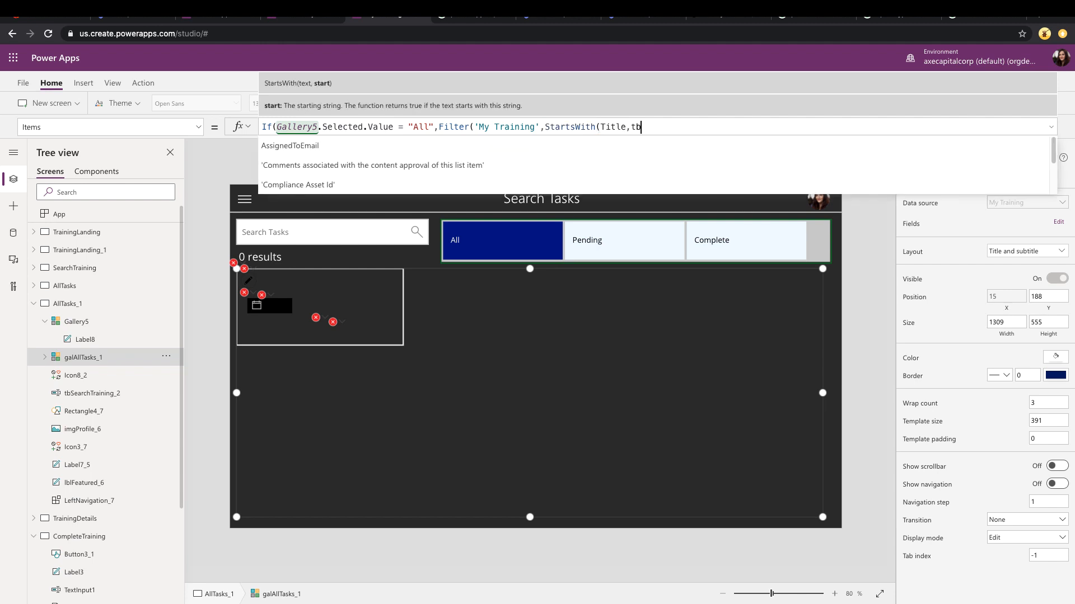
pyautogui.write('tbSearchTraining_2.')
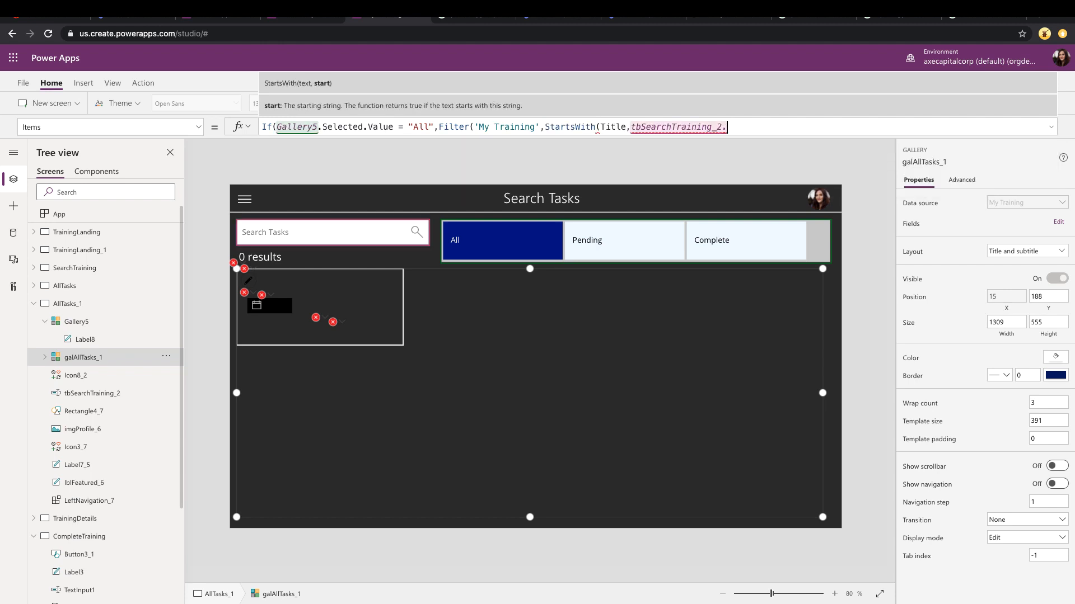
pyautogui.write('.Text))')
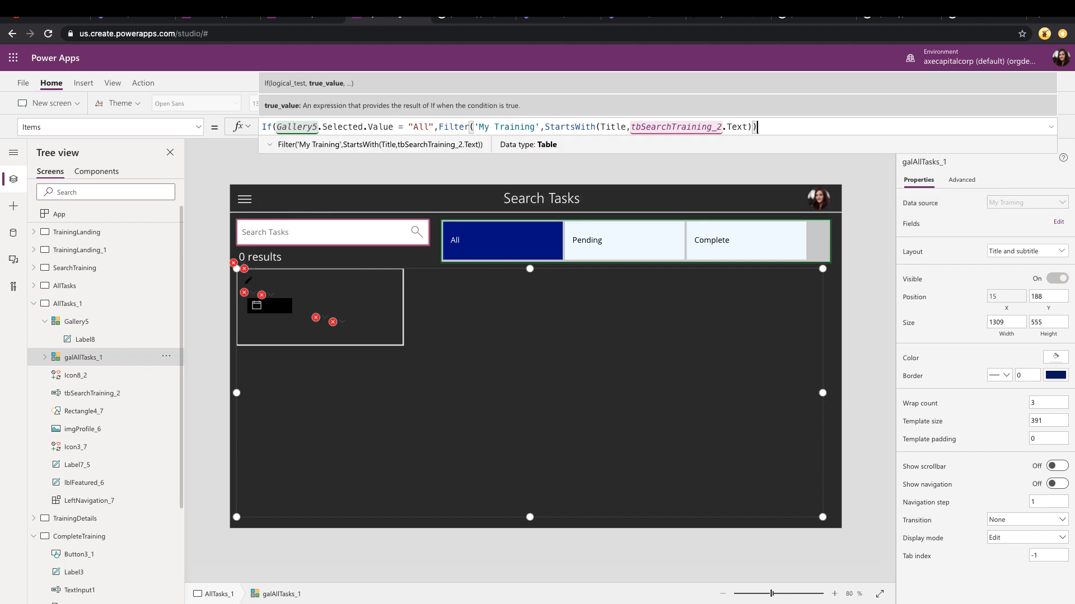
pyautogui.write(',')
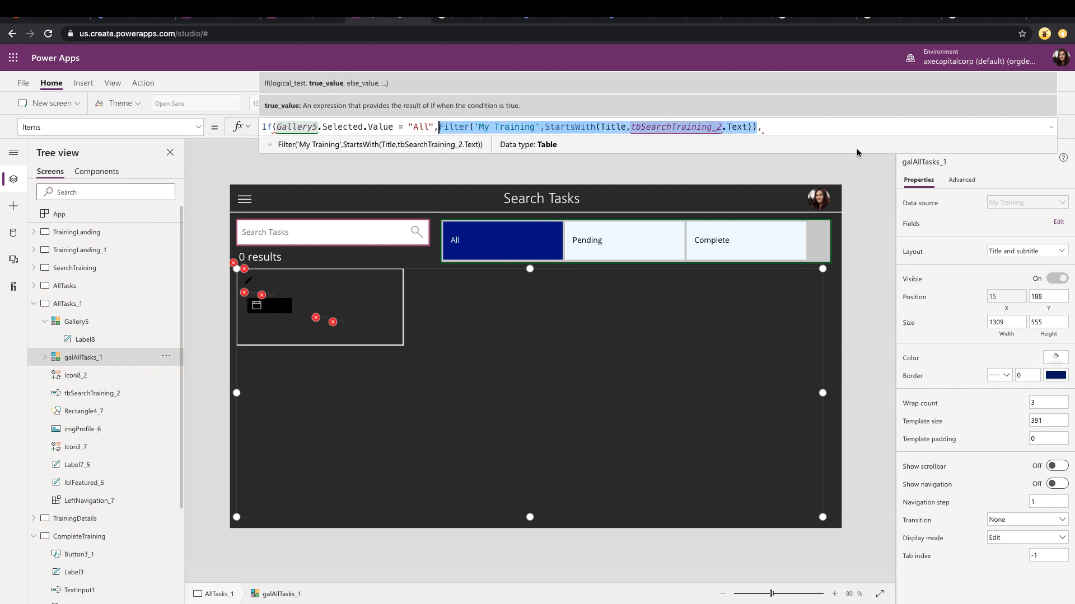
pyautogui.click(809, 128)
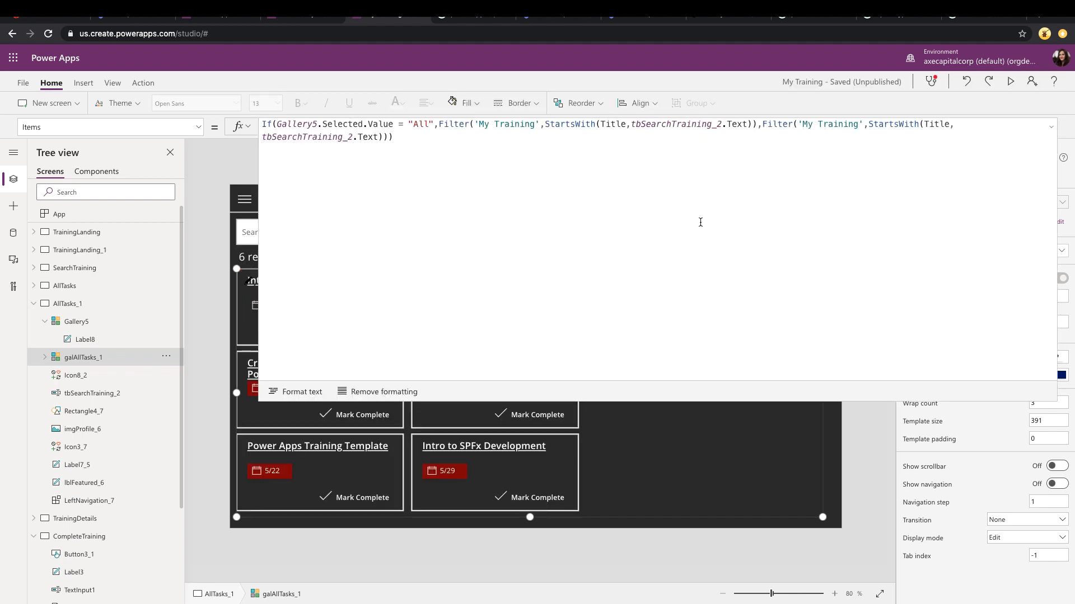
pyautogui.moveTo(490, 247)
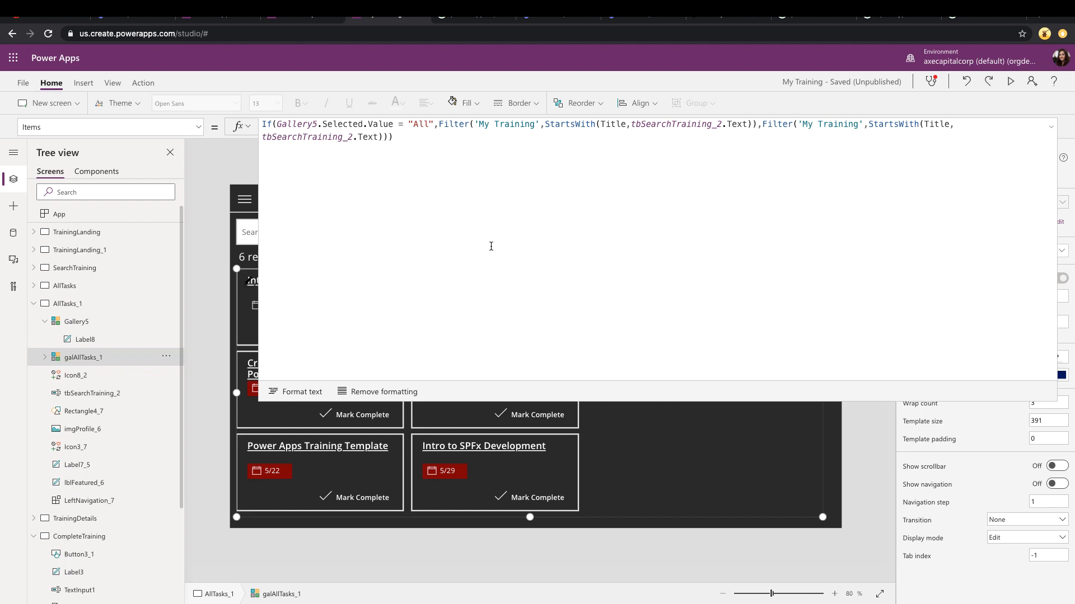
pyautogui.moveTo(359, 404)
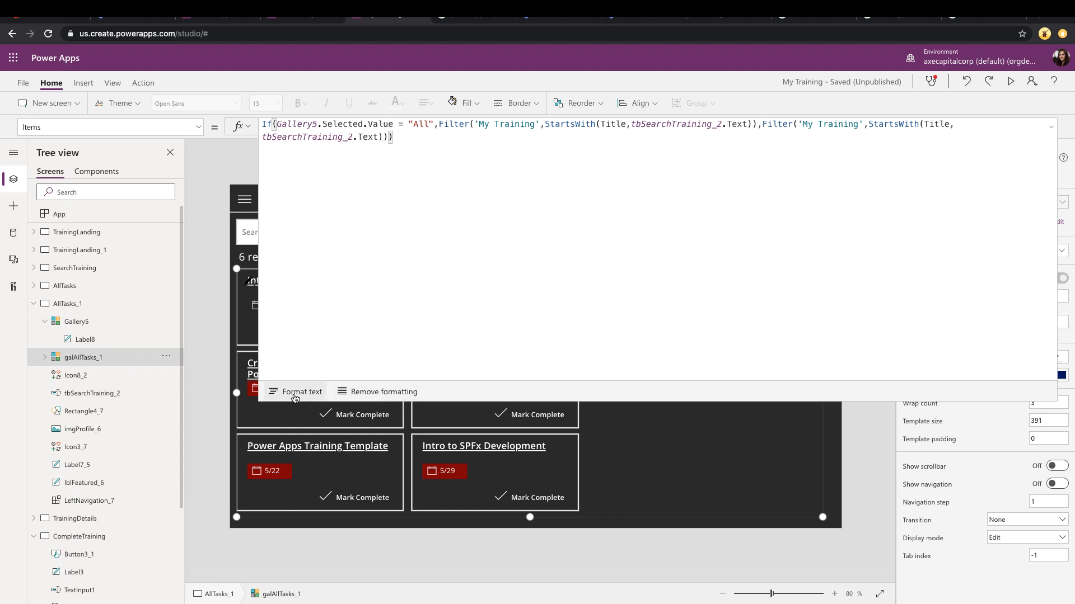
# Format the formula into indented lines and begin '&& Status = Gallery' in the second Filter.
pyautogui.click(295, 392)
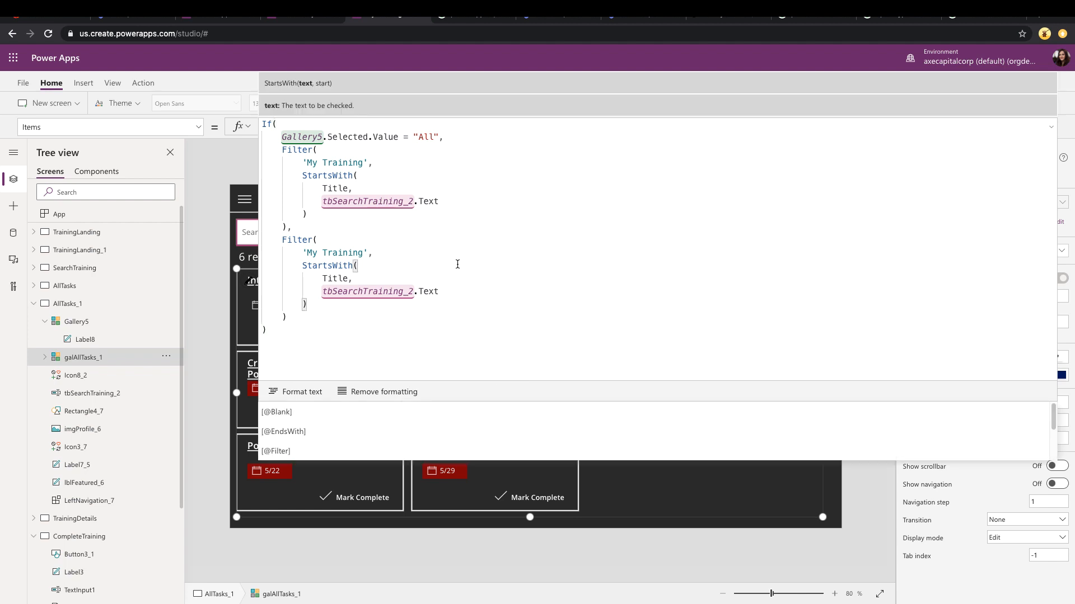
pyautogui.moveTo(324, 295)
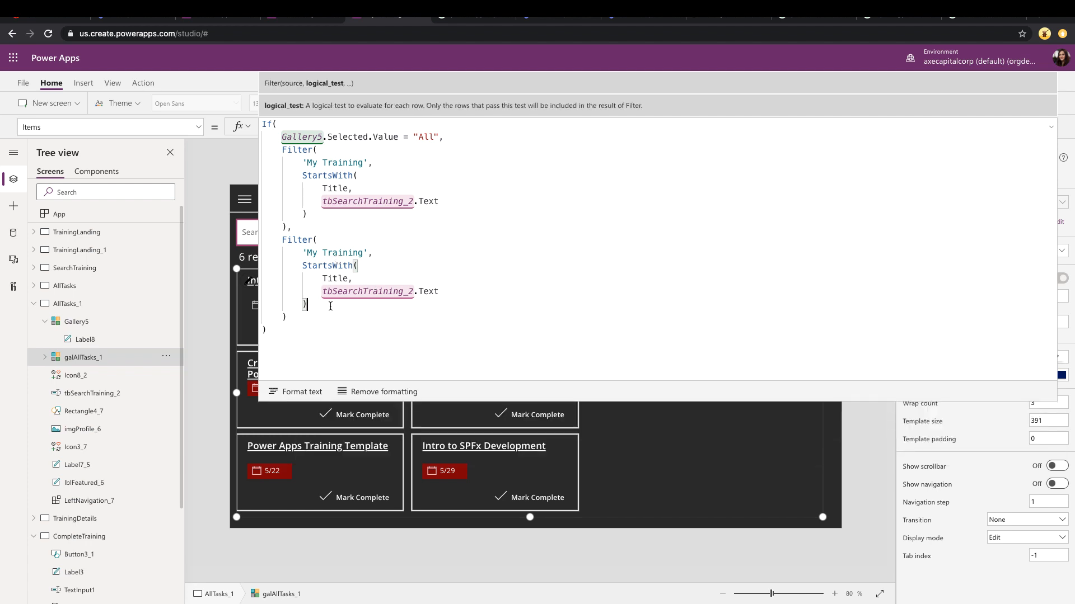
pyautogui.write('&&')
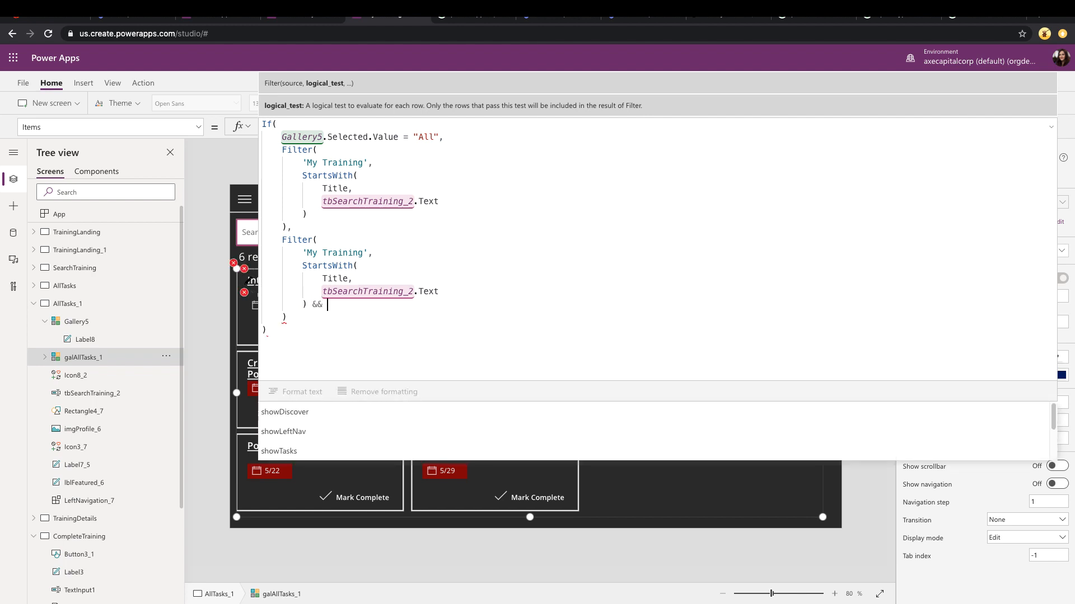
pyautogui.write('Status')
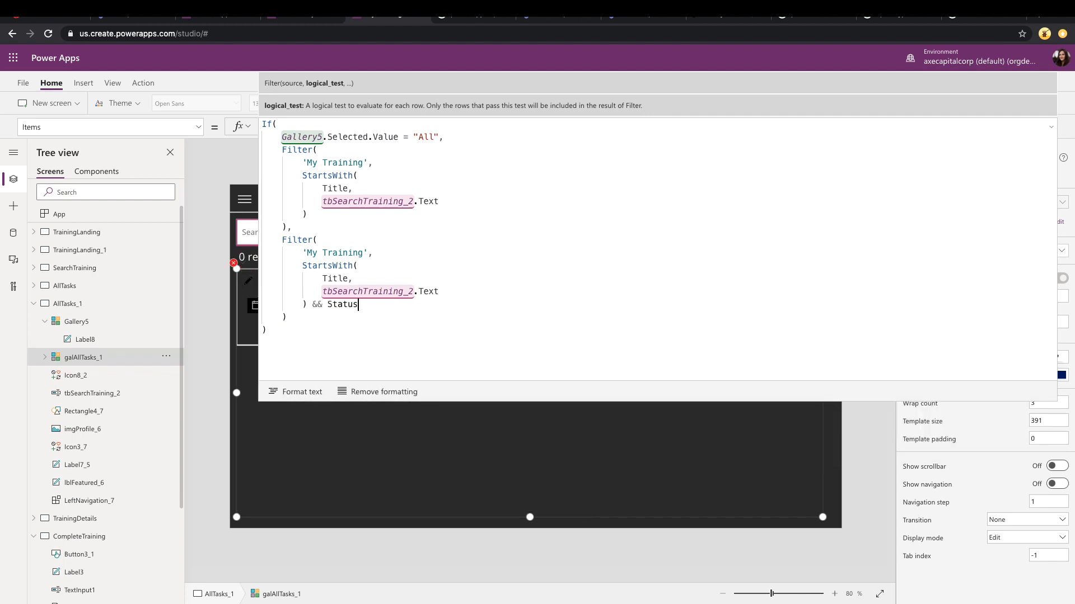
pyautogui.write('=')
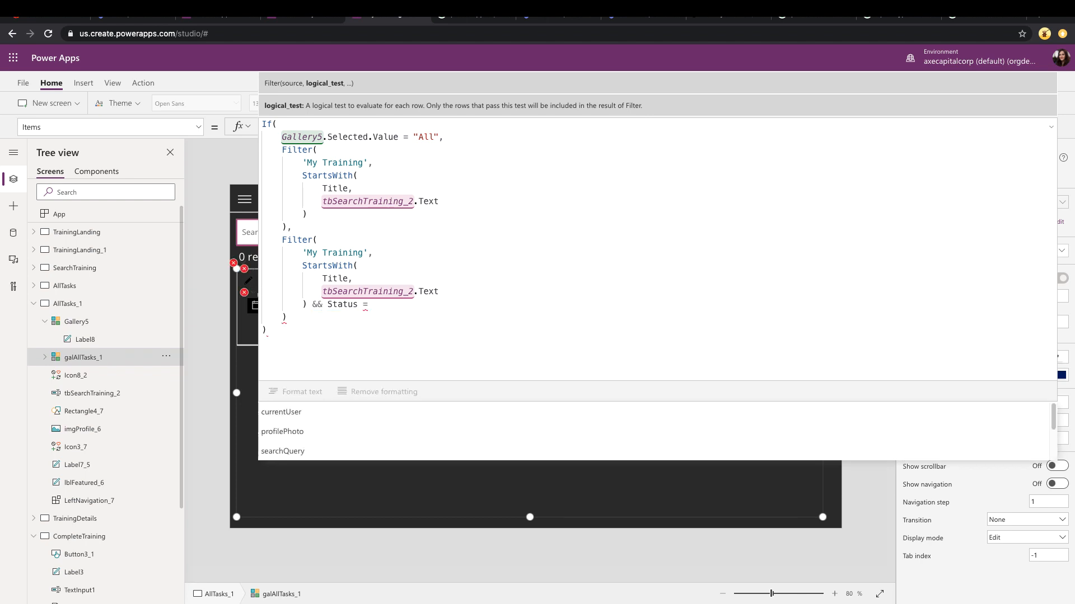
pyautogui.write('Gallery')
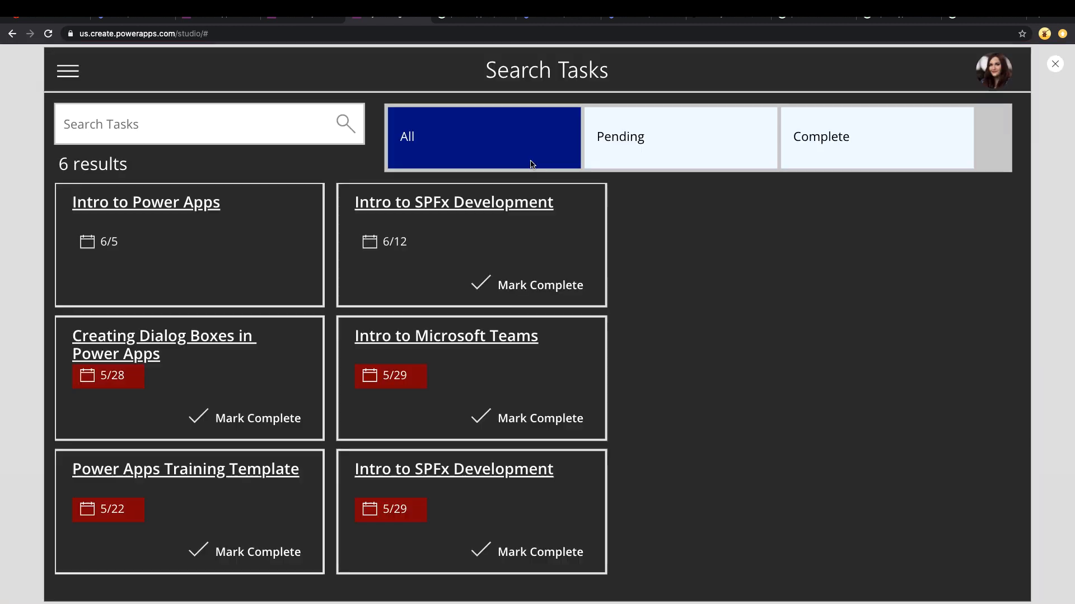
pyautogui.moveTo(128, 167)
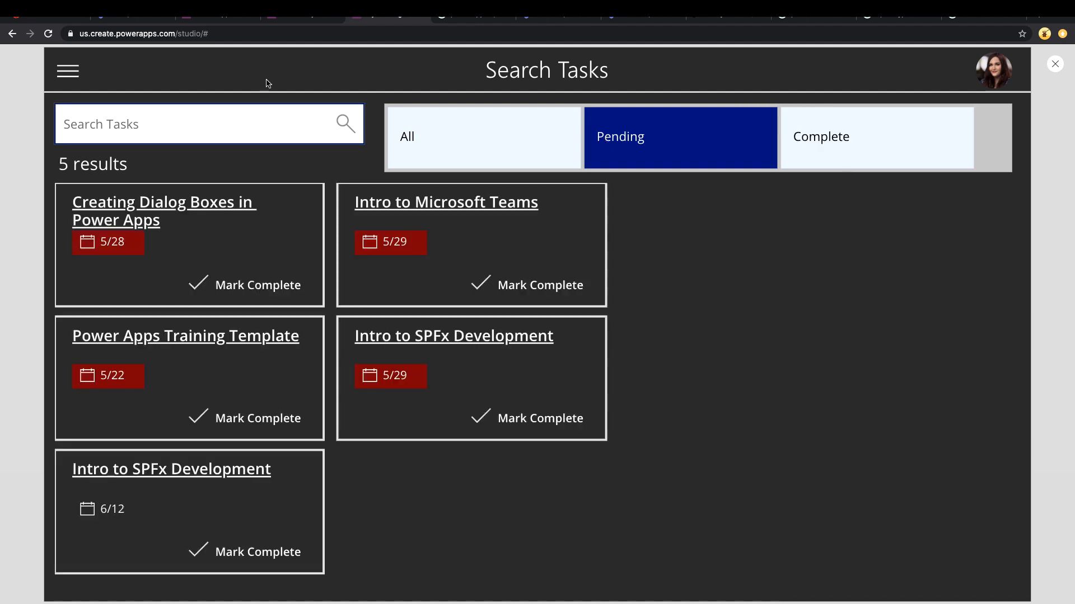
# In the preview, search tasks for 'intro', then close the preview.
pyautogui.click(209, 123)
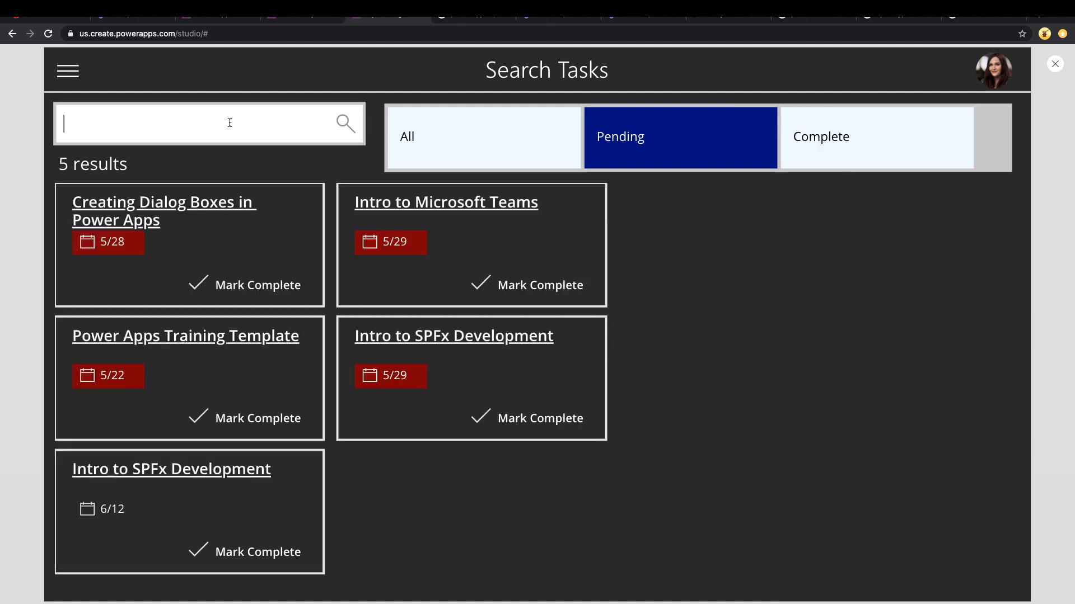
pyautogui.write('intro')
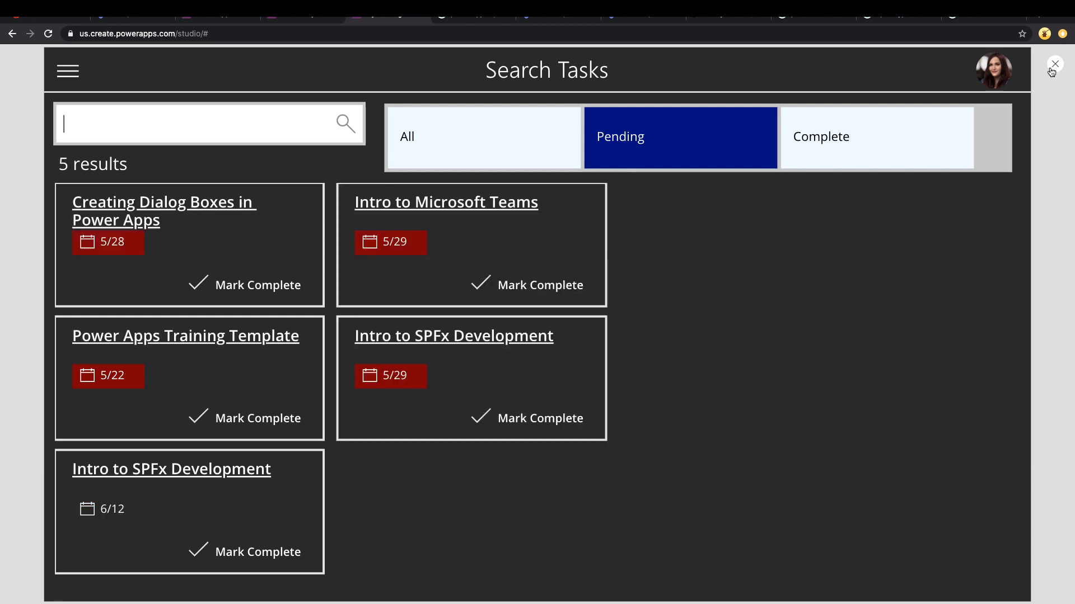
pyautogui.click(1054, 64)
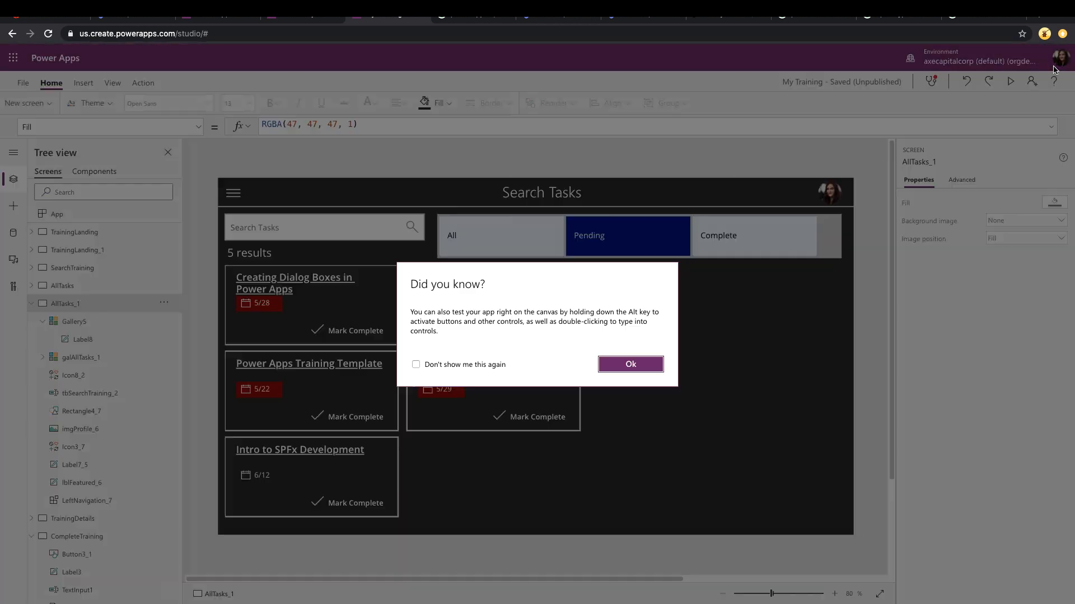
# Dismiss the 'Did you know' testing tip with Ok.
pyautogui.click(629, 363)
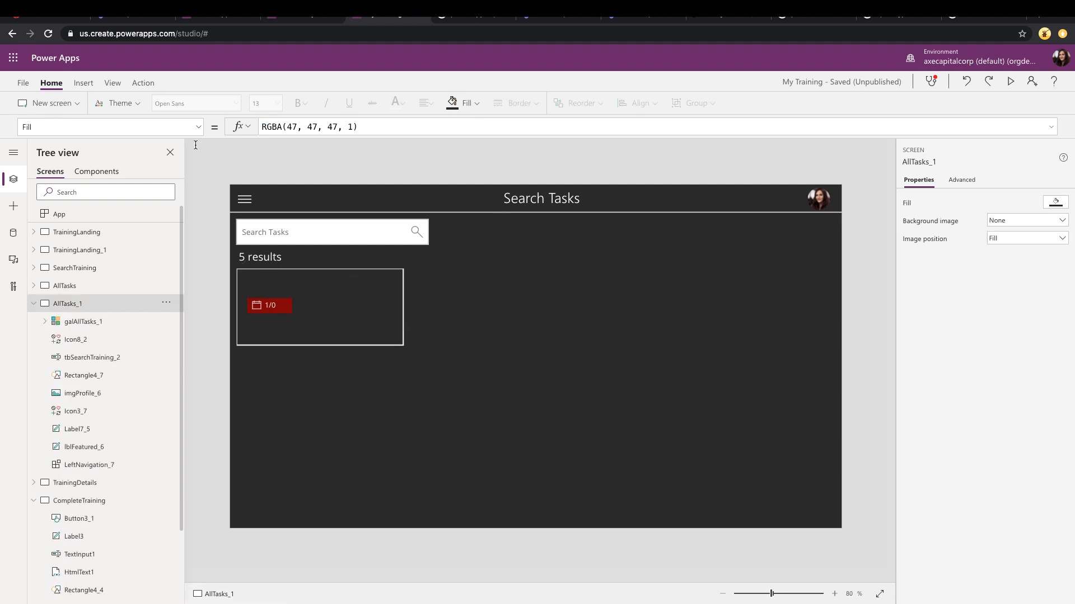
# Insert an Input drop-down, then select galAllTasks_1 to edit its Items formula.
pyautogui.click(83, 82)
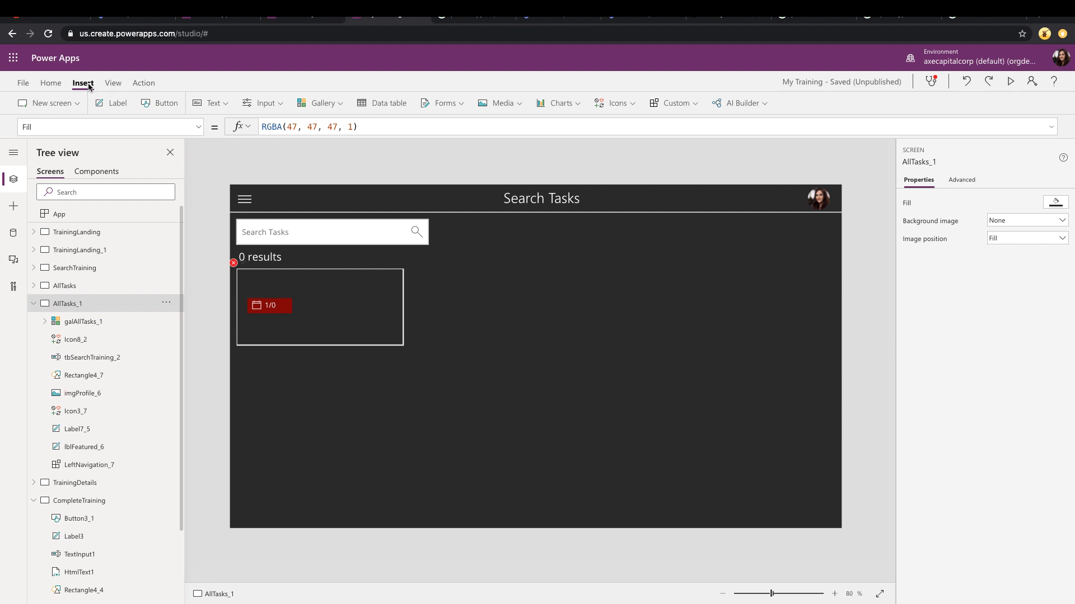
pyautogui.moveTo(263, 103)
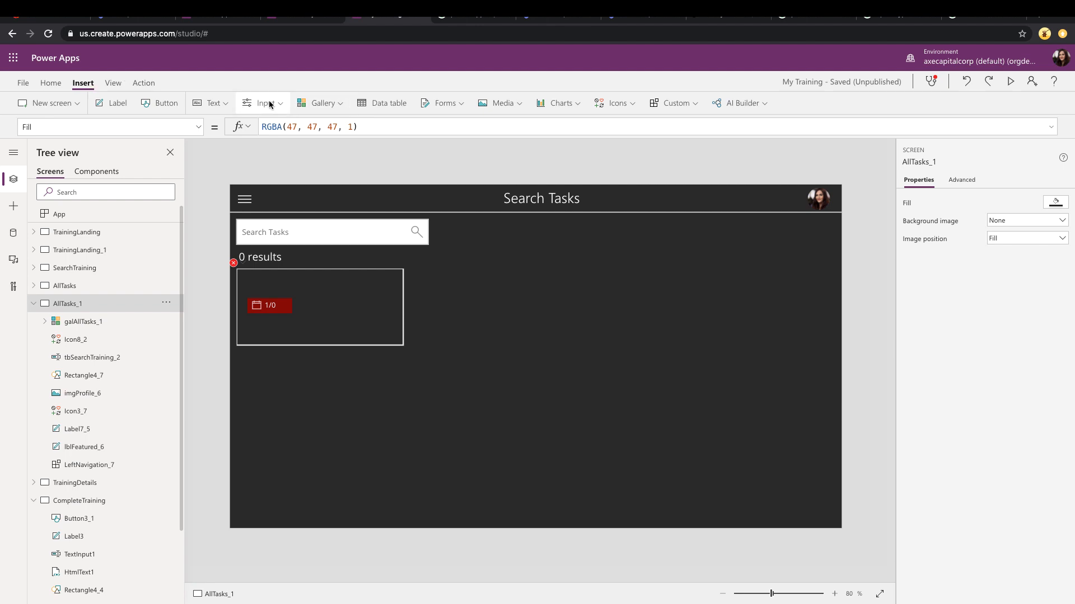
pyautogui.click(263, 103)
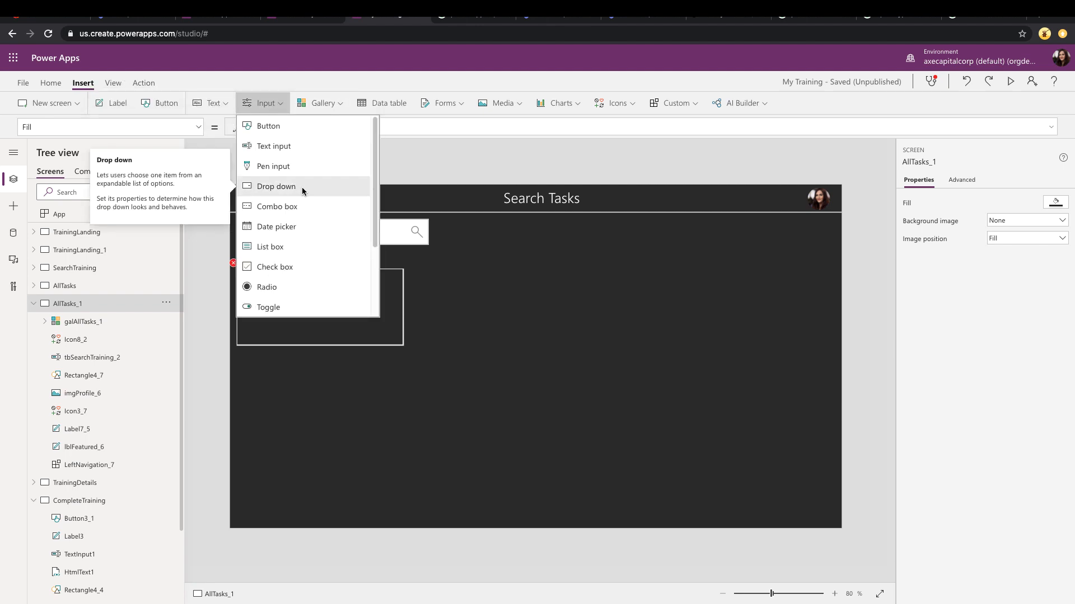
pyautogui.click(276, 185)
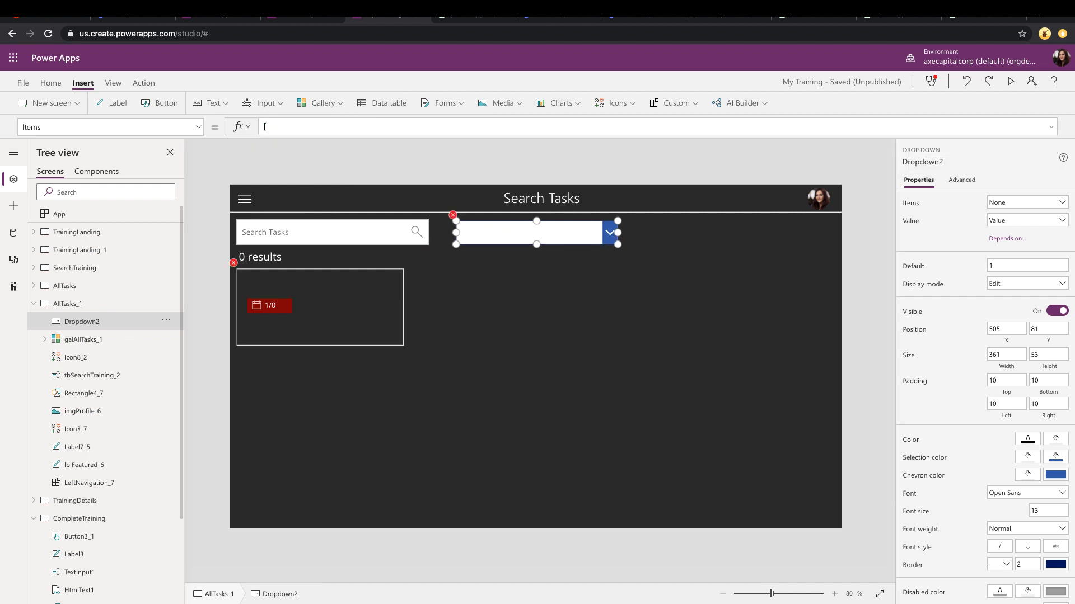
pyautogui.click(83, 338)
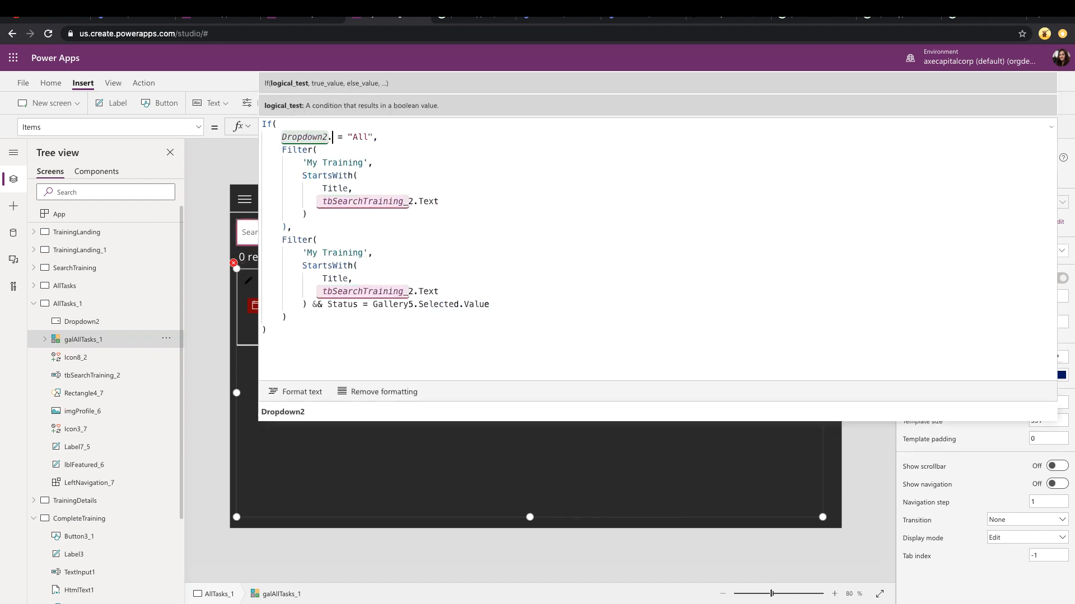
pyautogui.write('Select')
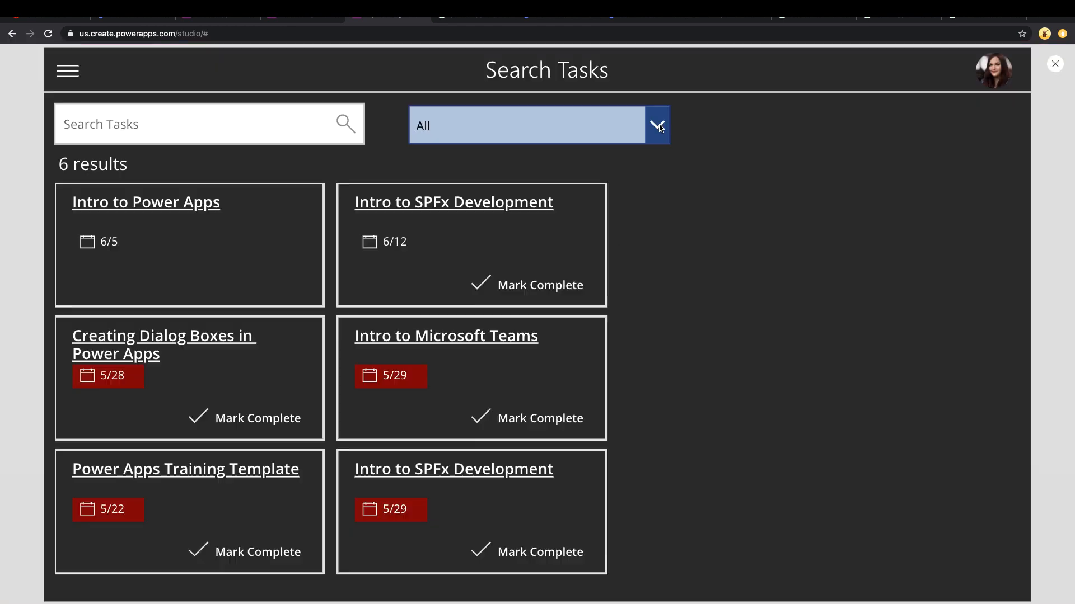
# Preview the status dropdown: Pending shows 5 tasks, Complete shows 1, then exit preview.
pyautogui.click(656, 125)
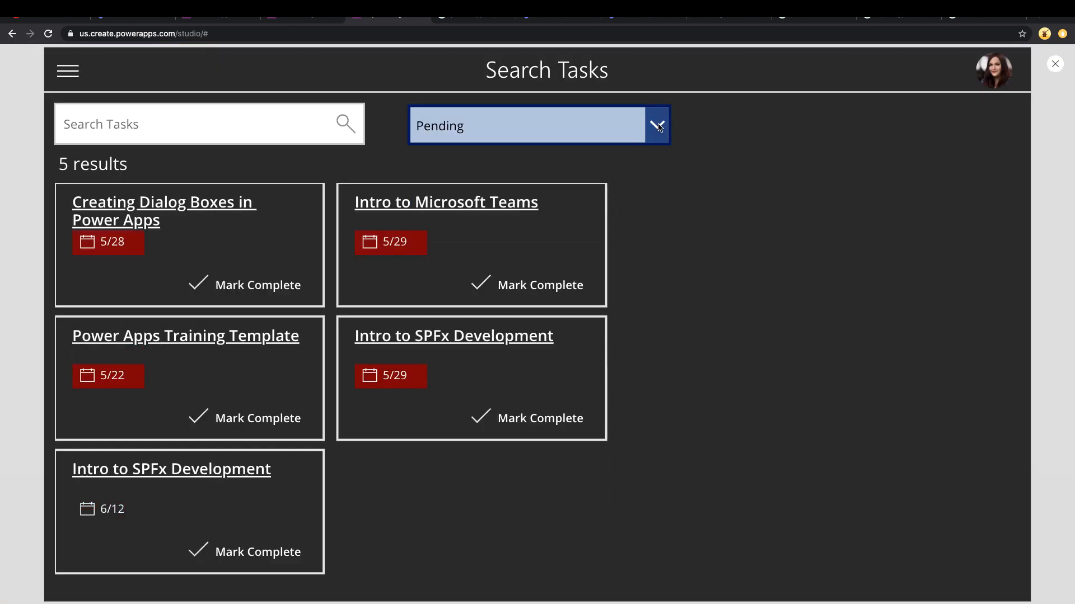
pyautogui.click(656, 125)
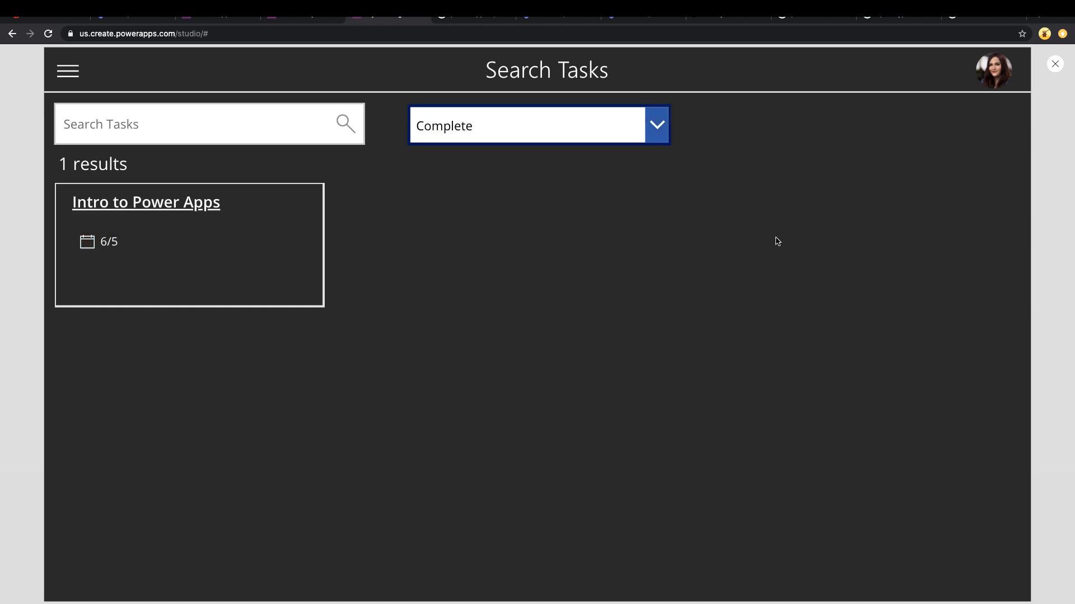
pyautogui.click(1054, 64)
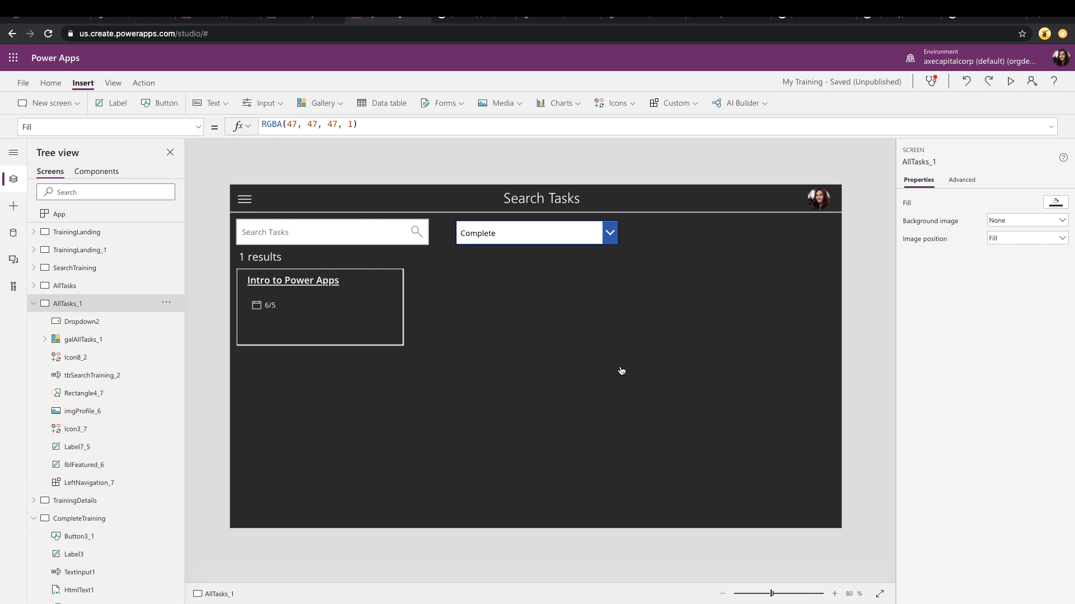
pyautogui.click(83, 340)
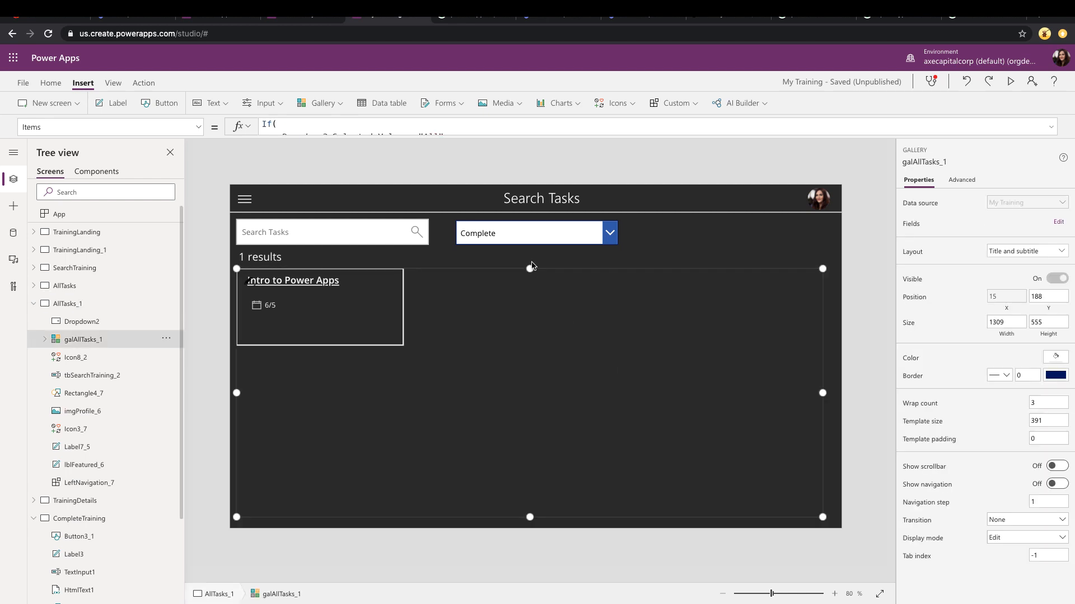
pyautogui.moveTo(590, 241)
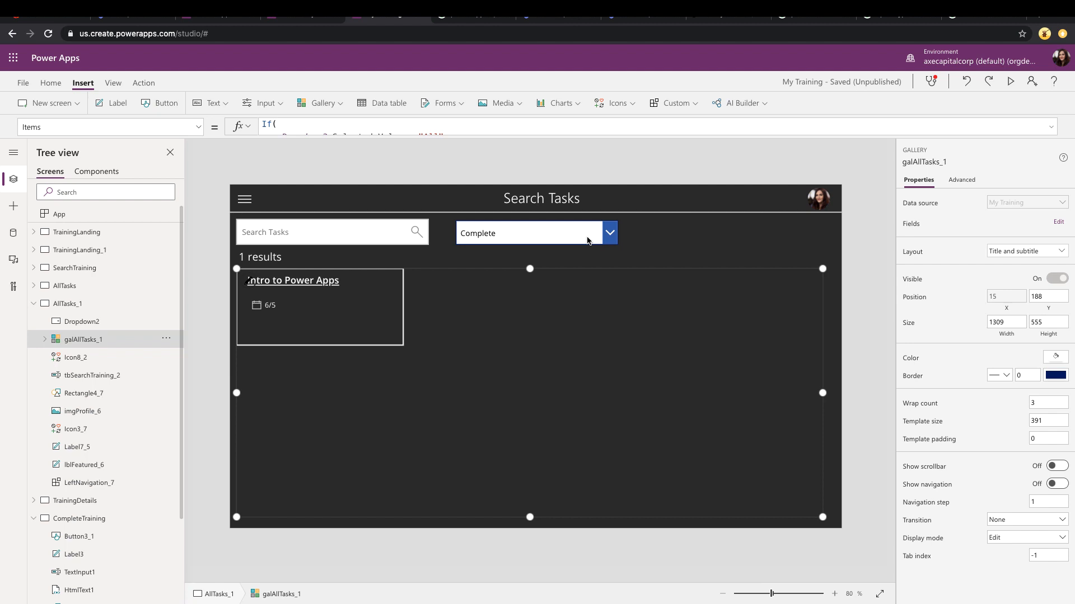
pyautogui.moveTo(698, 229)
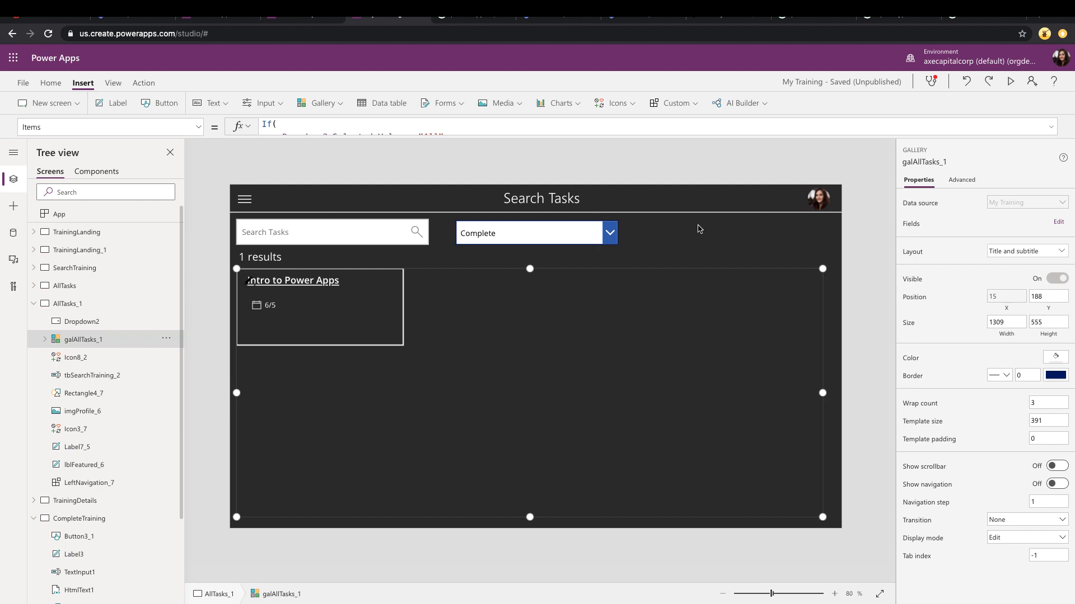